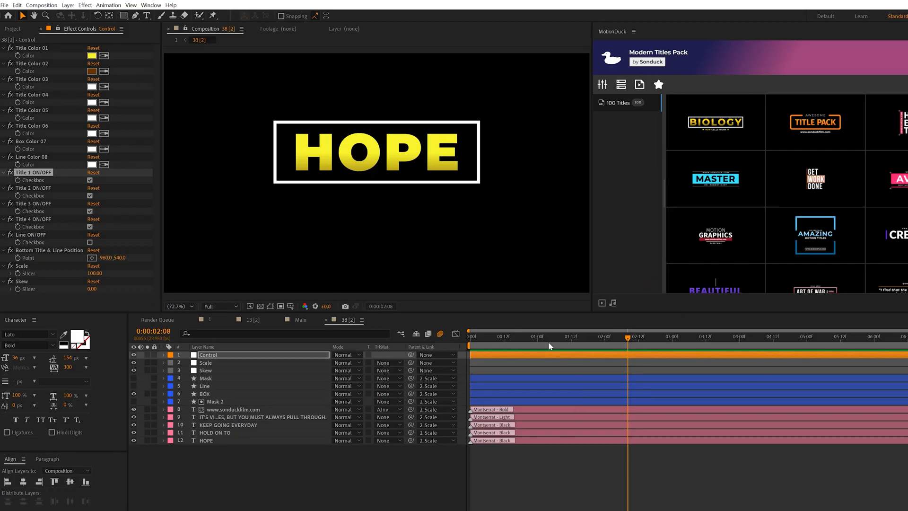
# - Switch on the Title checkboxes to show HOLD ON TO, KEEP GOING EVERYDAY, paragraph, line and URL
pyautogui.click(579, 336)
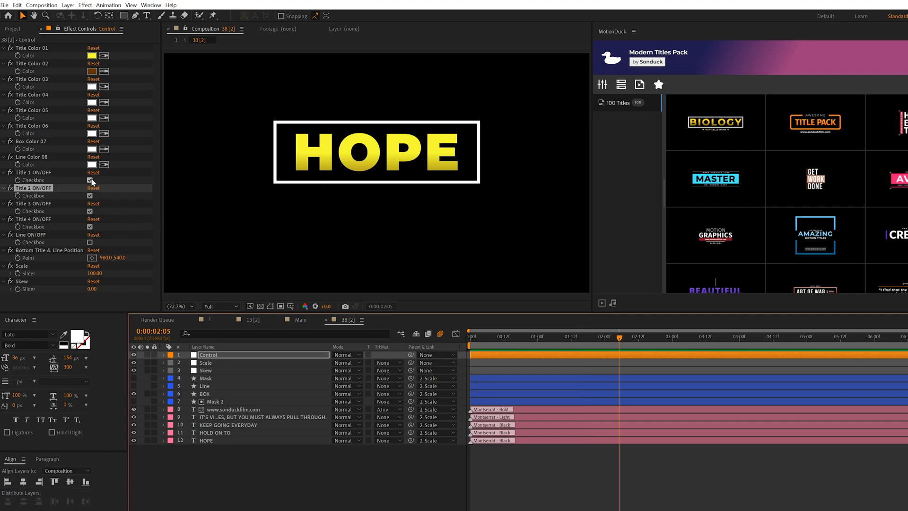
pyautogui.click(90, 180)
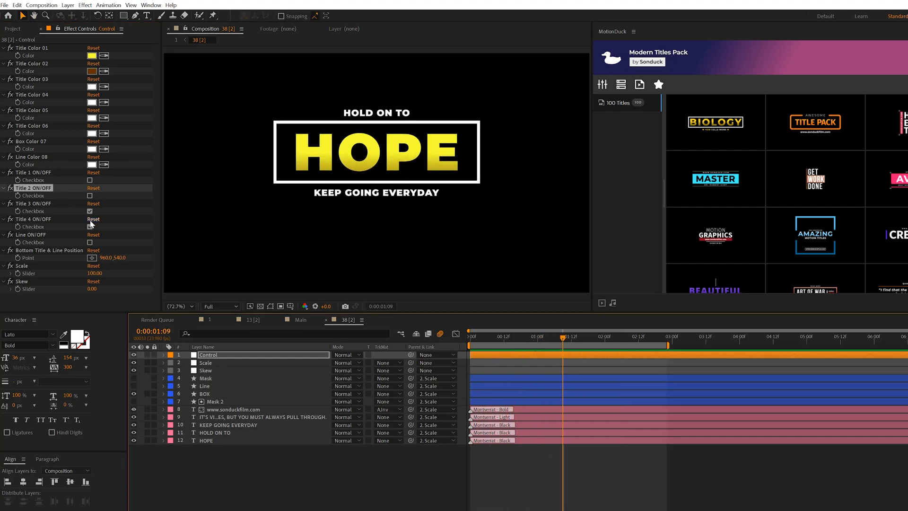
pyautogui.click(90, 227)
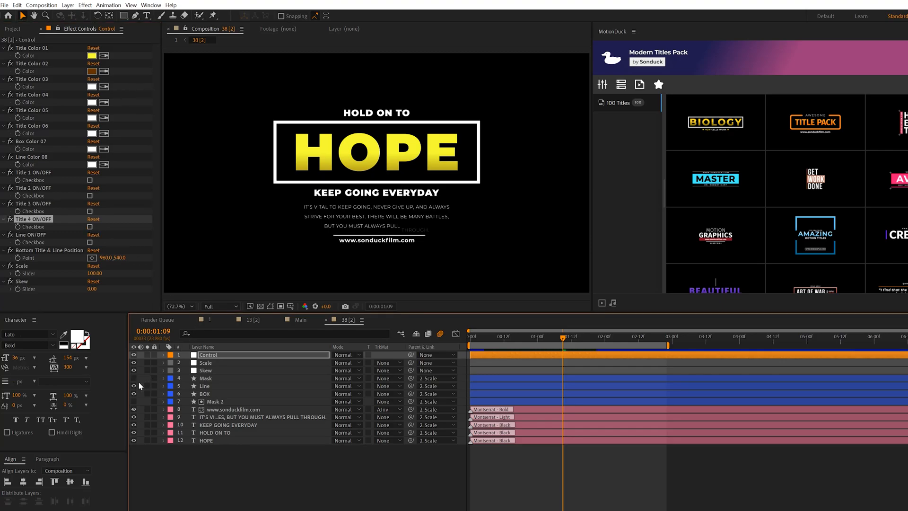
pyautogui.click(550, 336)
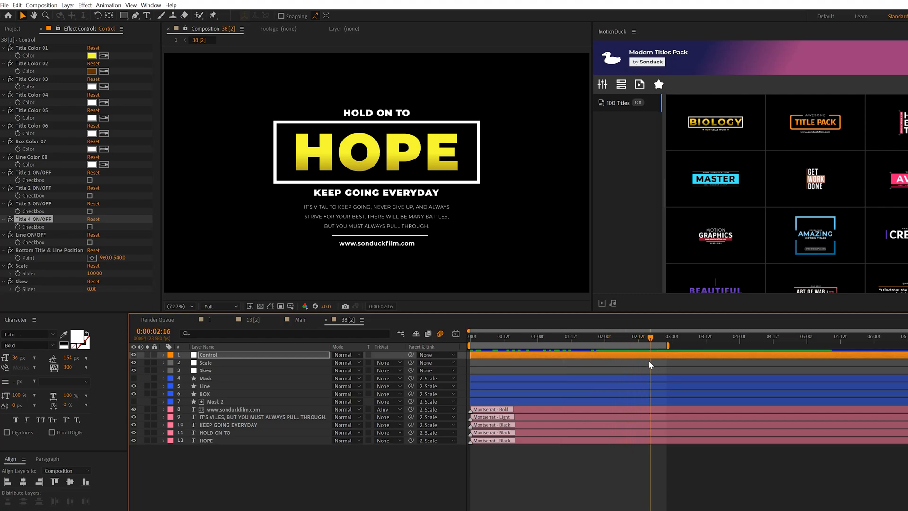
pyautogui.moveTo(562, 283)
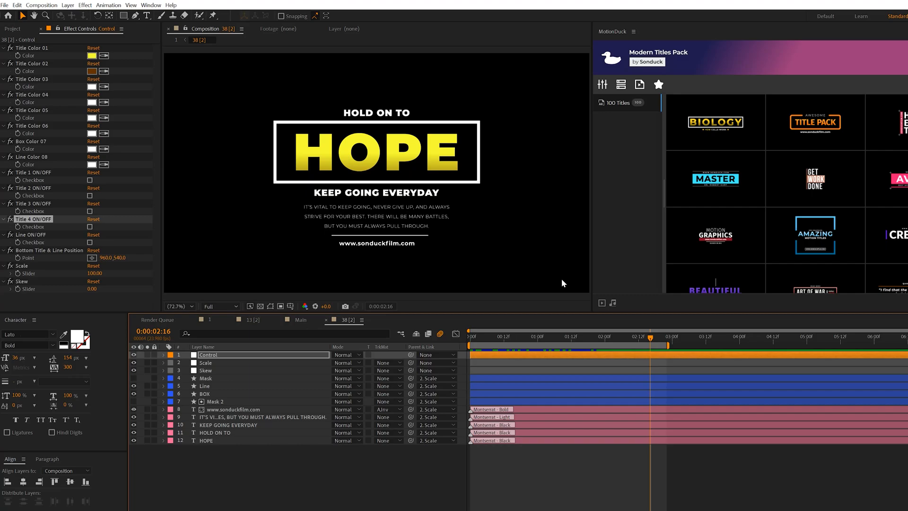
pyautogui.click(300, 320)
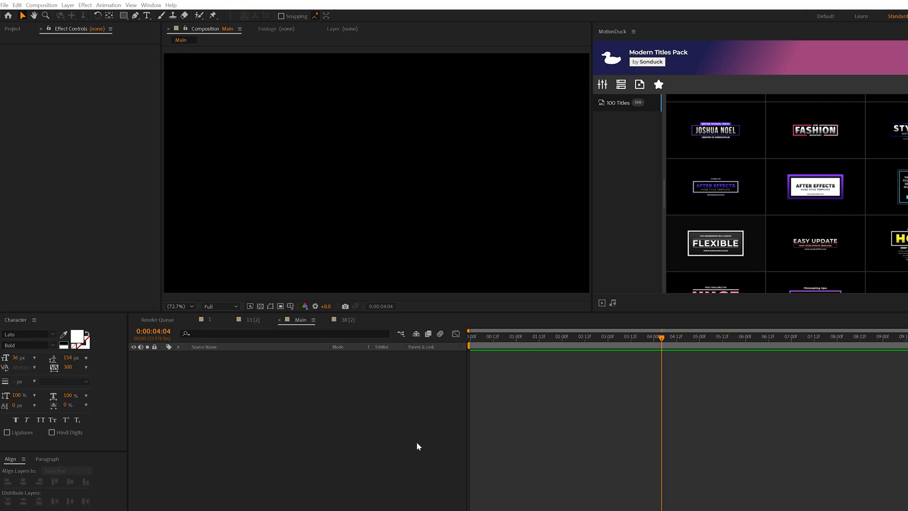
pyautogui.moveTo(101, 52)
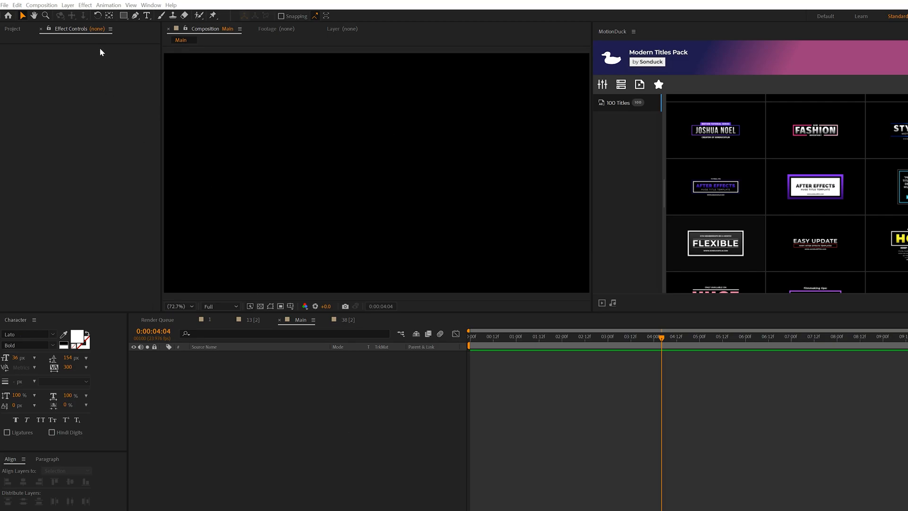
# - Create an empty text layer in the Main comp using the Montserrat Black font
pyautogui.click(146, 16)
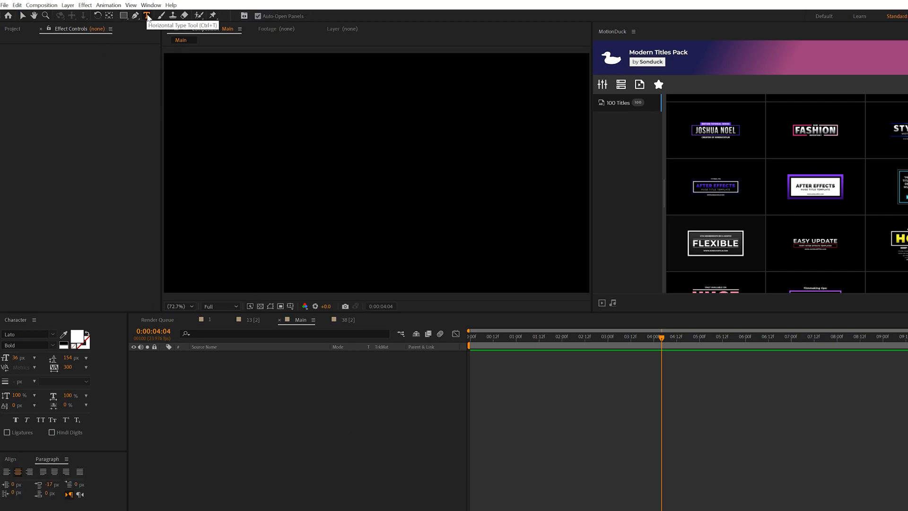
pyautogui.click(26, 335)
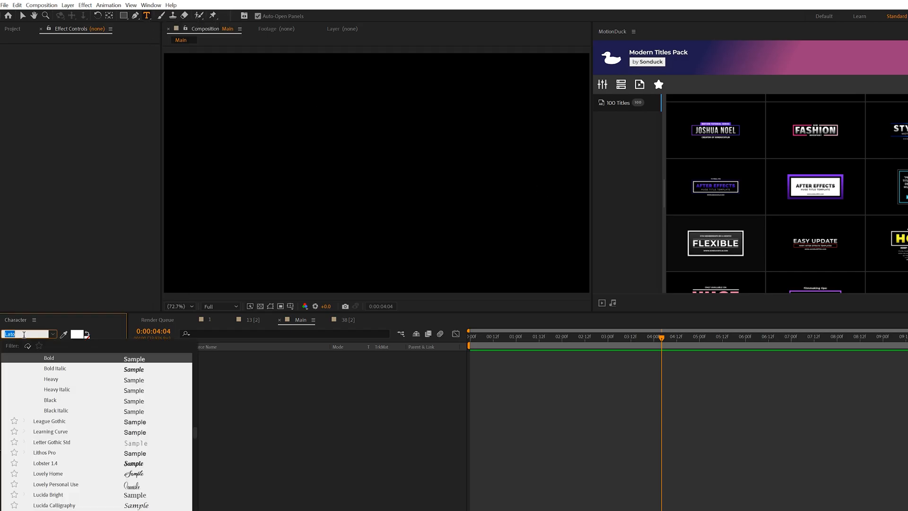
pyautogui.write('Montserr')
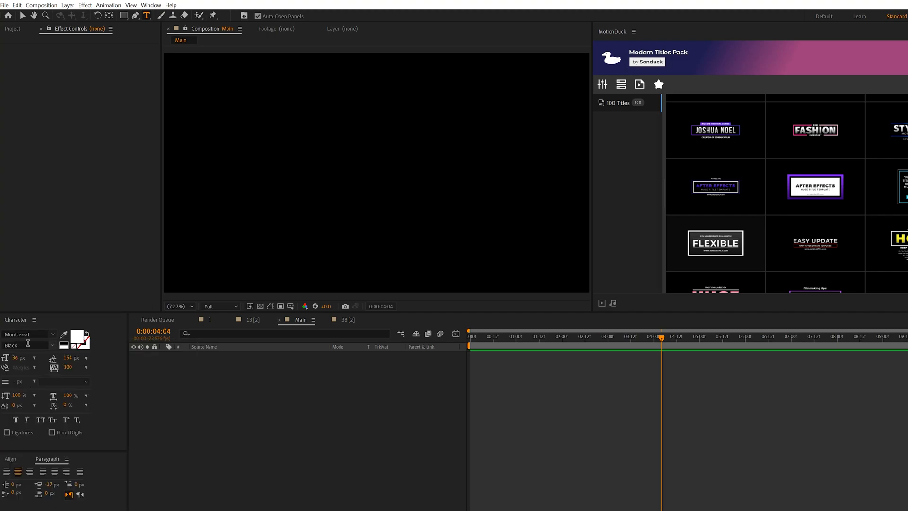
pyautogui.moveTo(29, 346)
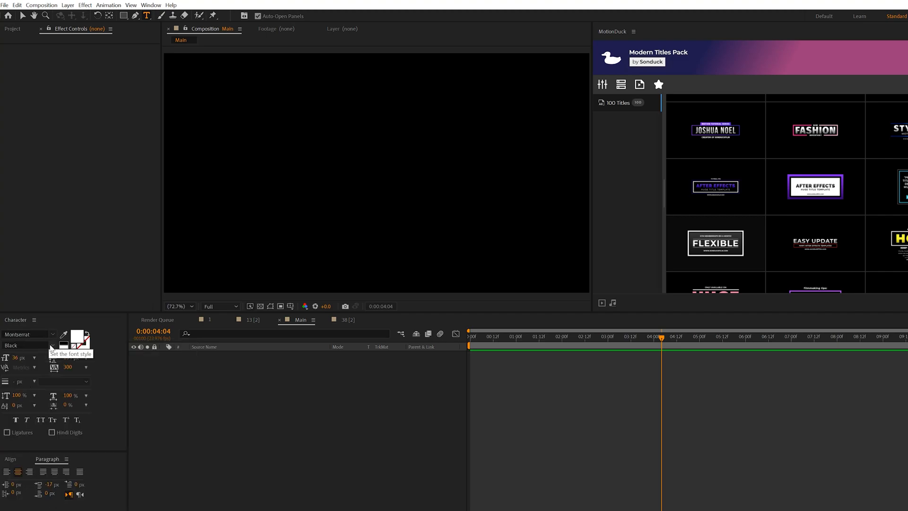
pyautogui.click(29, 344)
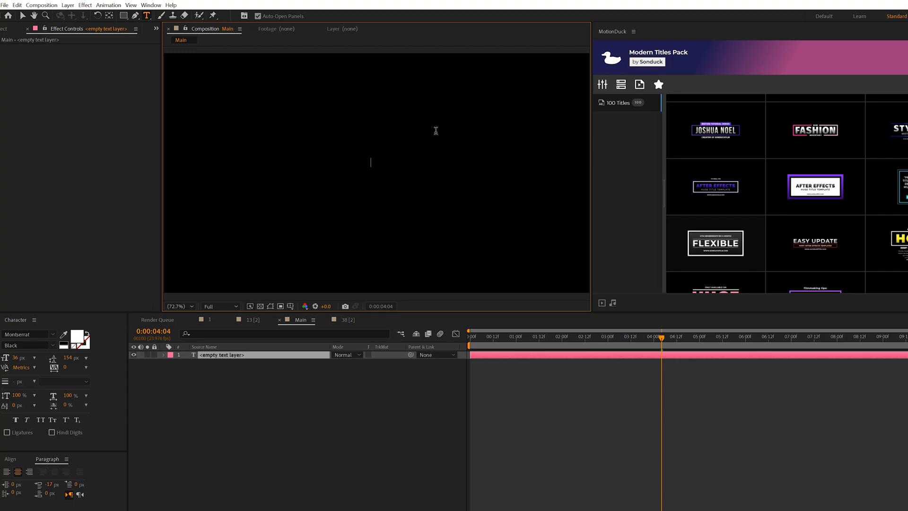
# - Type HOPE at 217 px and centre it in the composition with the Align panel
pyautogui.write('HOPE')
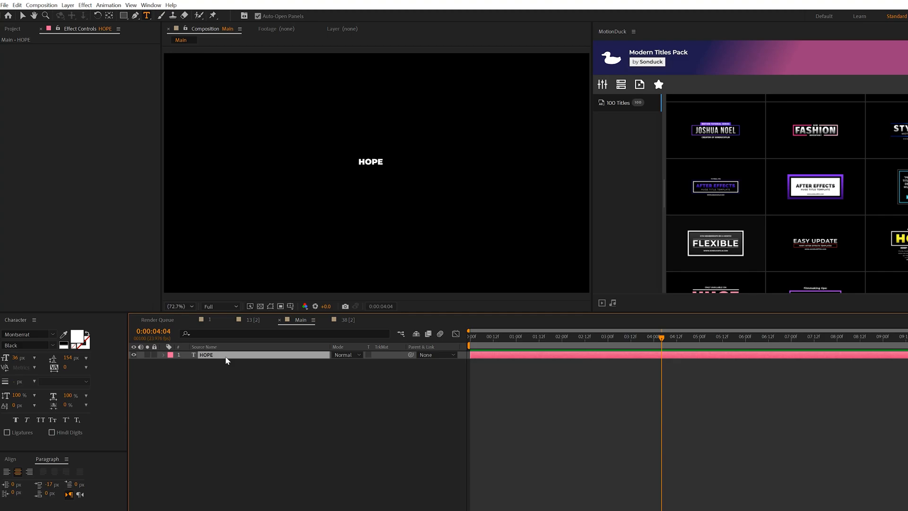
pyautogui.scroll(-3)
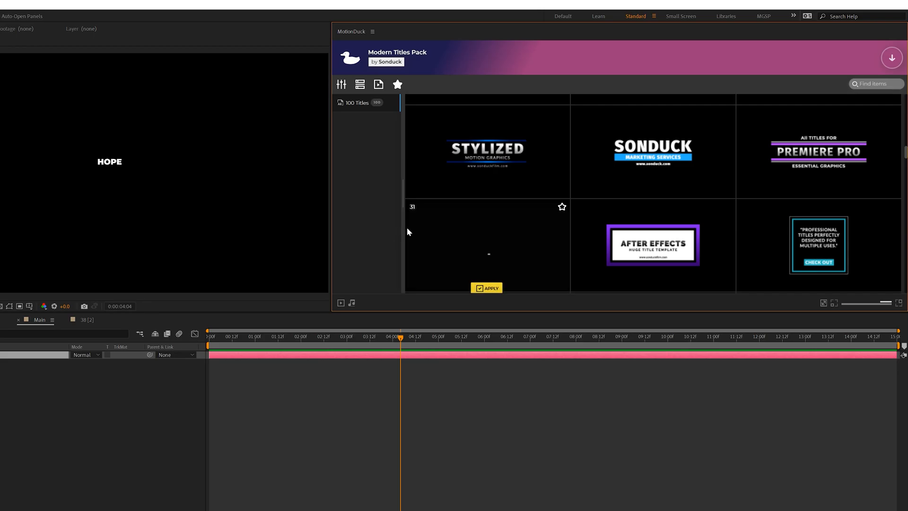
pyautogui.scroll(-3)
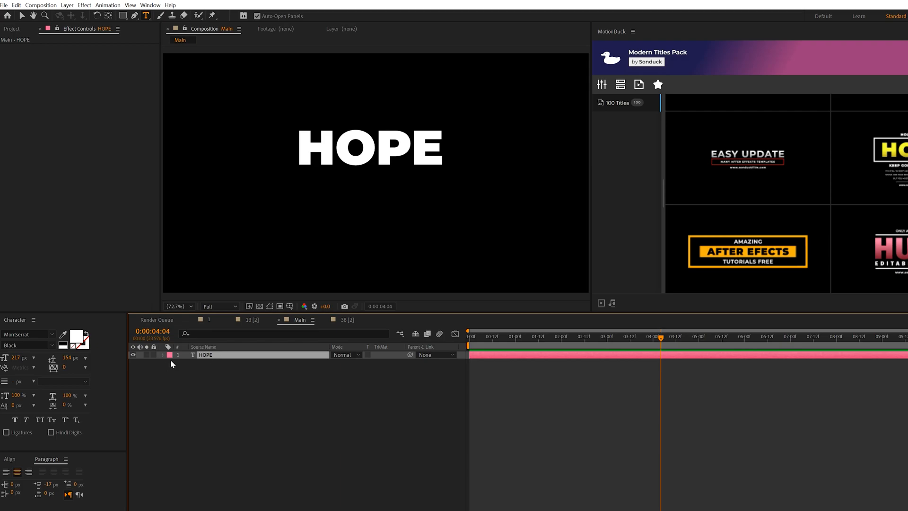
pyautogui.click(10, 459)
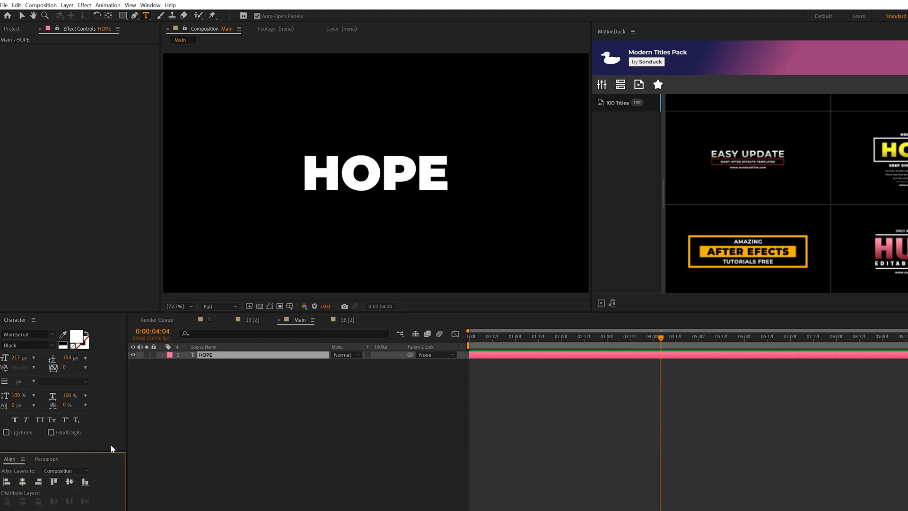
pyautogui.moveTo(212, 279)
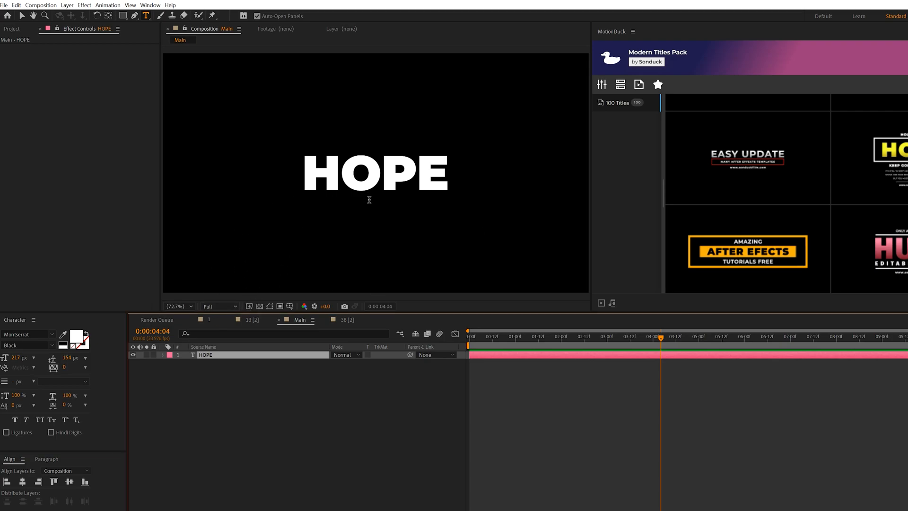
pyautogui.click(245, 381)
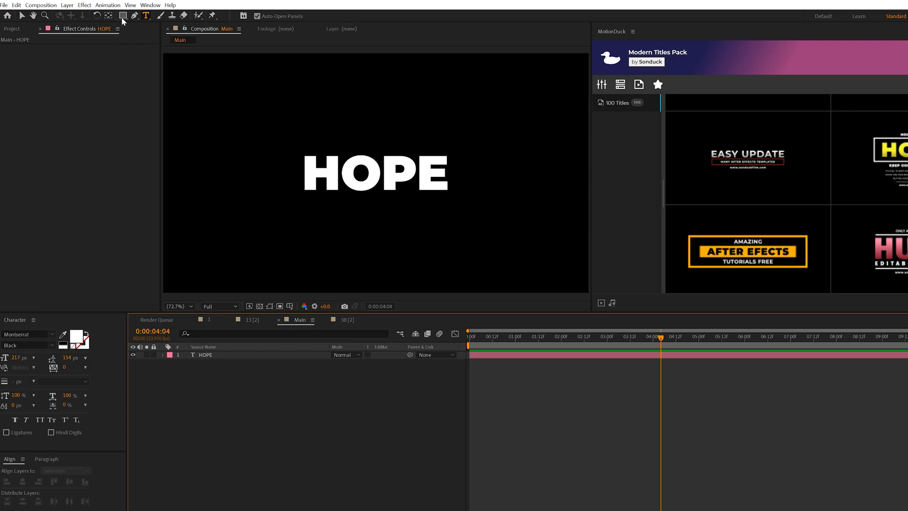
# - Draw a no-fill, white-stroke rectangle around HOPE with a 22 px stroke
pyautogui.click(122, 15)
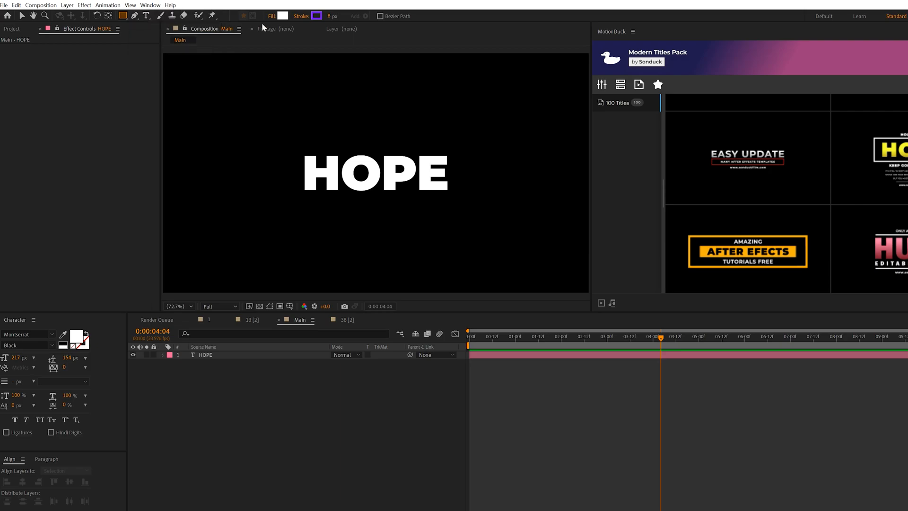
pyautogui.click(284, 15)
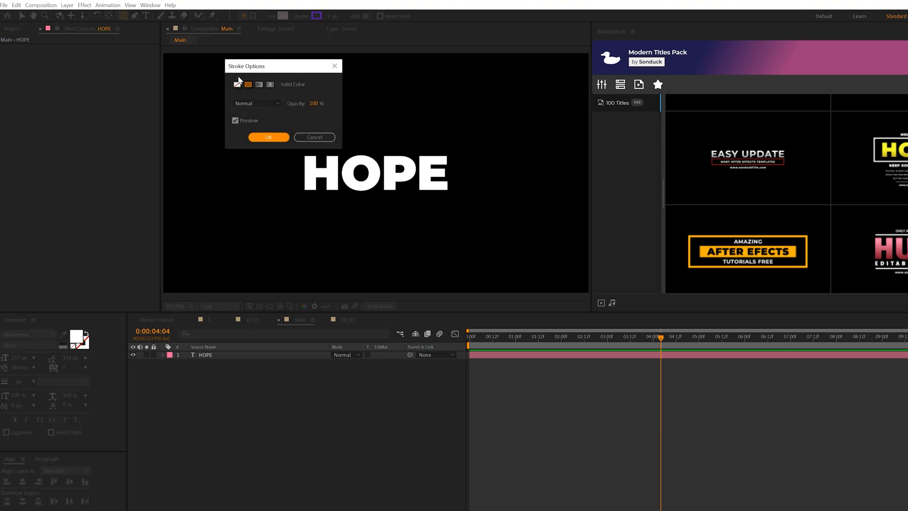
pyautogui.click(268, 137)
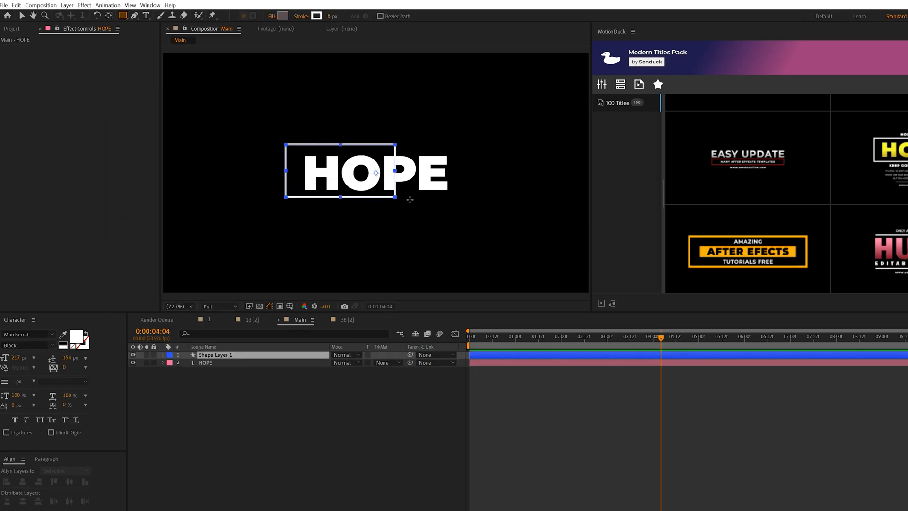
pyautogui.click(163, 355)
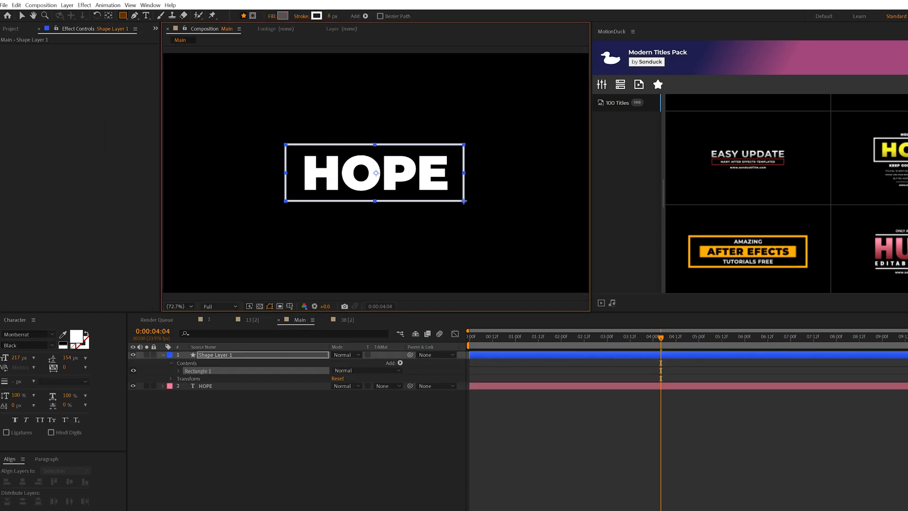
pyautogui.click(65, 470)
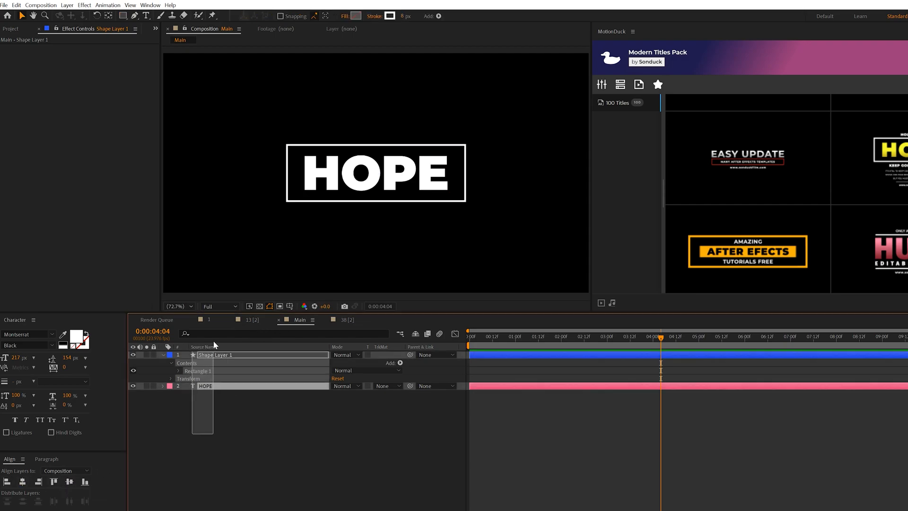
# - Select the box and HOPE layers, ending with the HOPE text layer selected
pyautogui.click(214, 354)
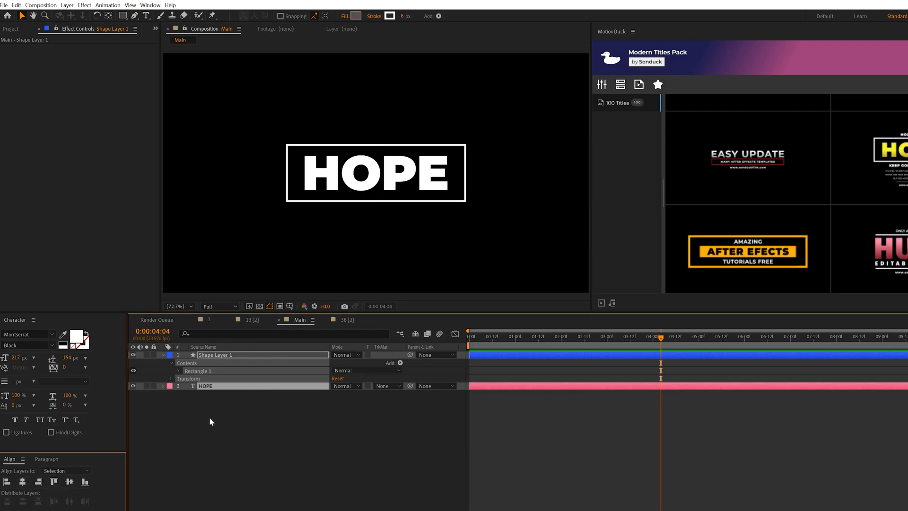
pyautogui.click(163, 355)
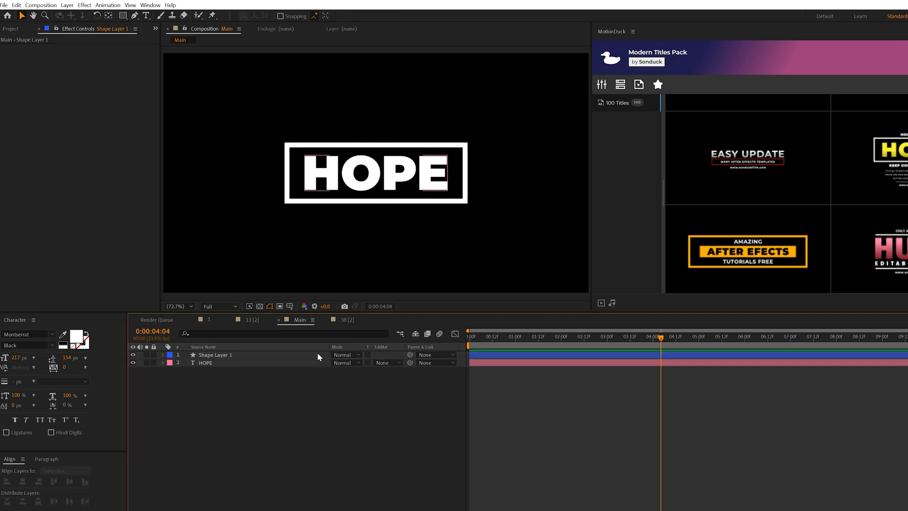
pyautogui.moveTo(318, 356)
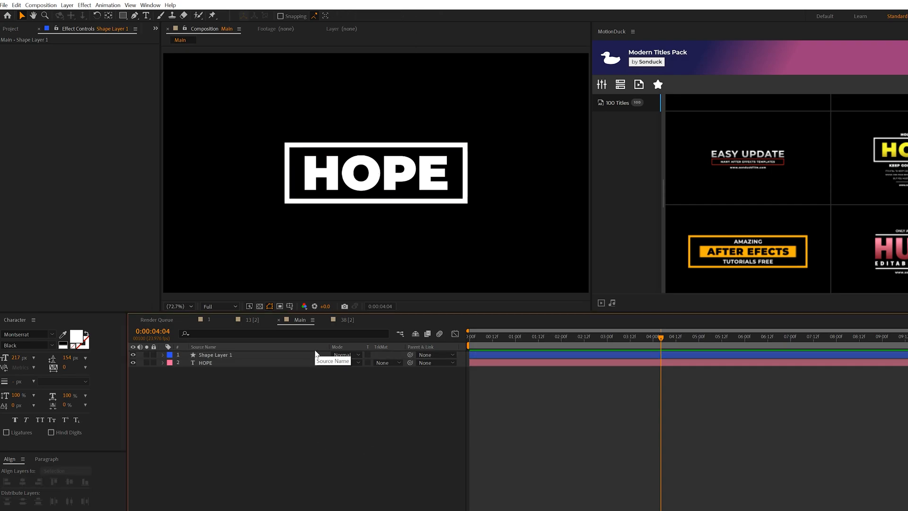
pyautogui.click(216, 354)
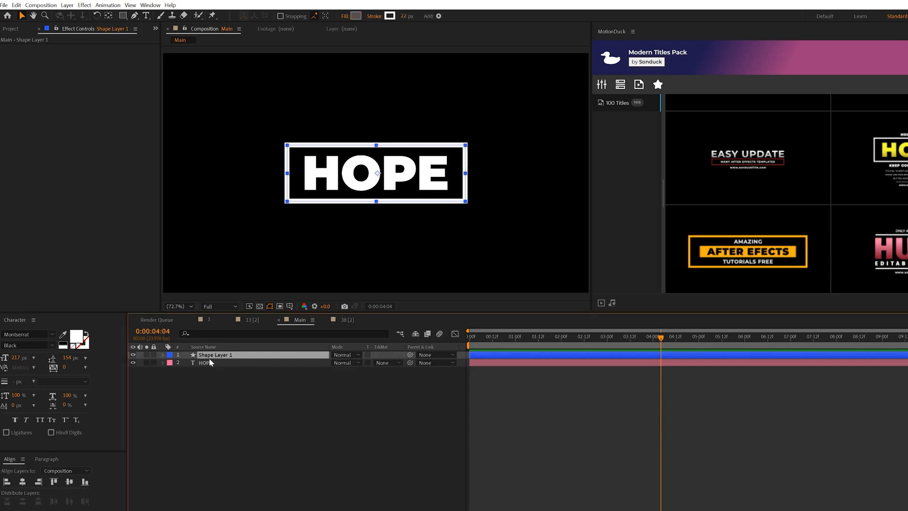
pyautogui.click(205, 363)
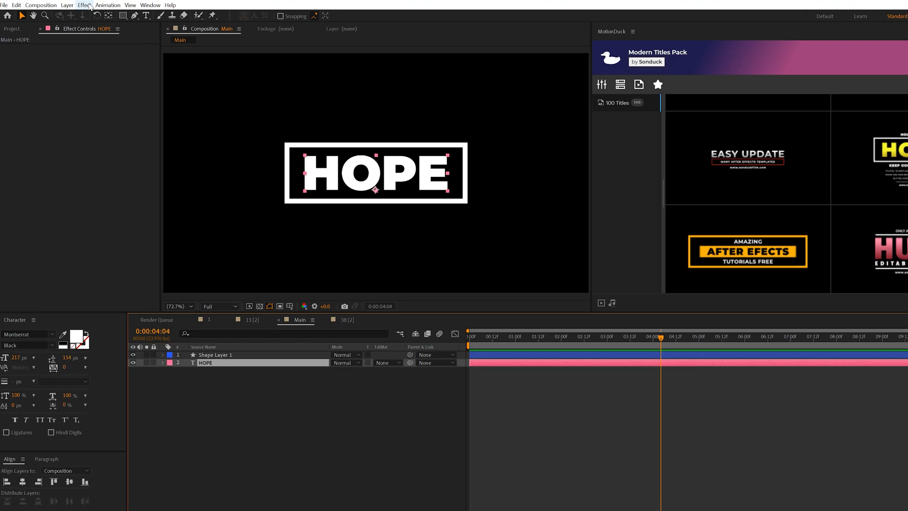
# - Add a Gradient Ramp to HOPE spanning the letters, with a bright yellow start colour
pyautogui.click(85, 5)
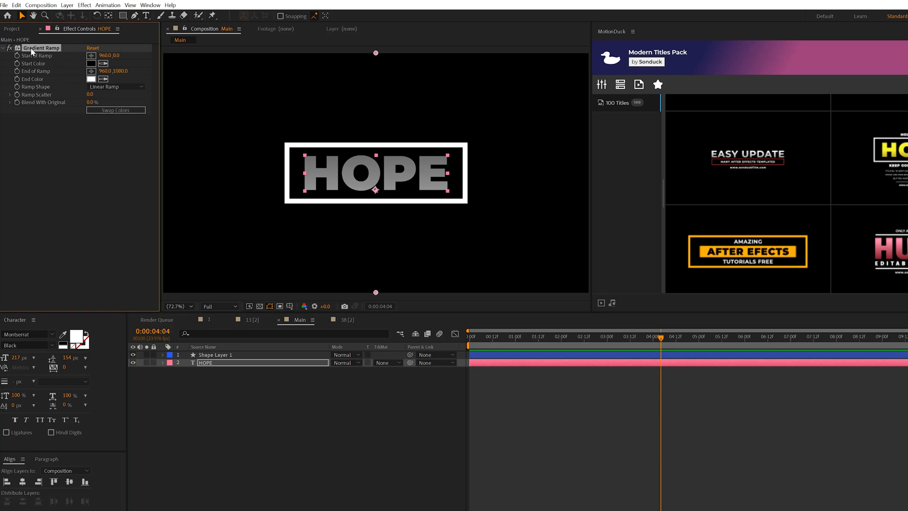
pyautogui.moveTo(377, 57)
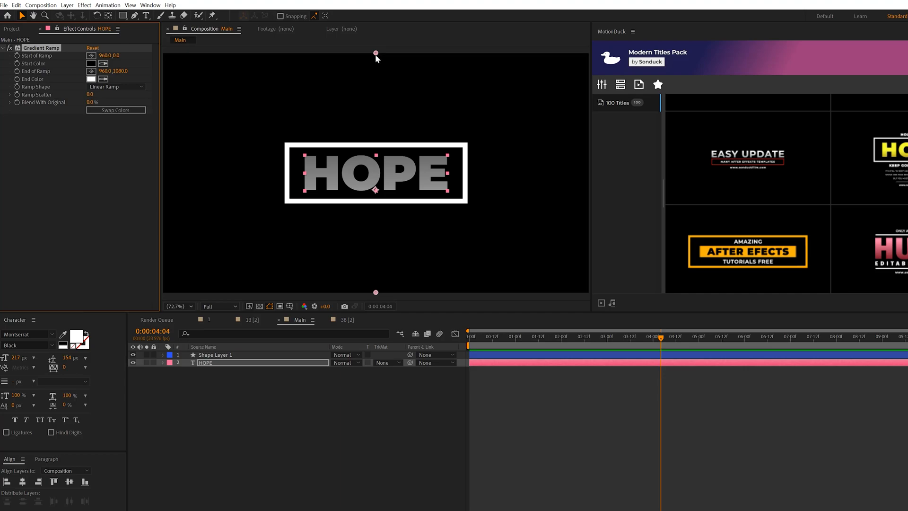
pyautogui.moveTo(360, 60)
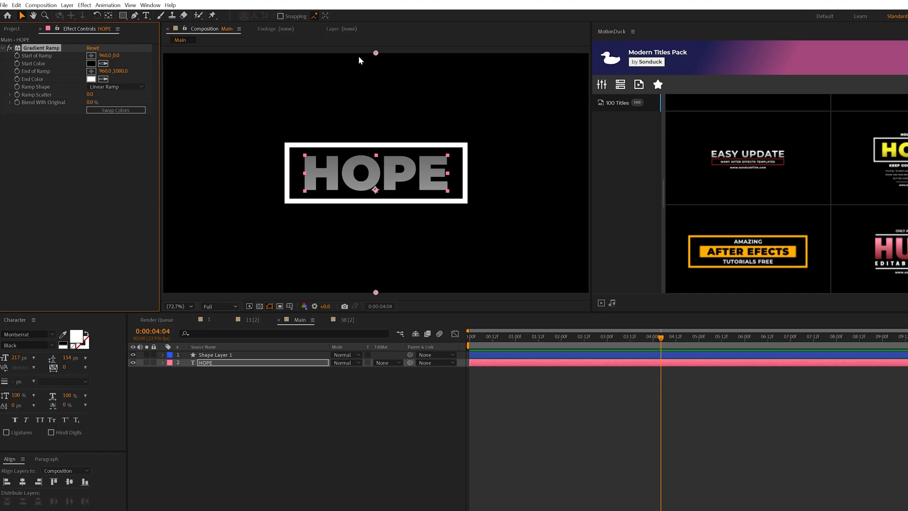
pyautogui.moveTo(375, 53); pyautogui.dragTo(376, 155)
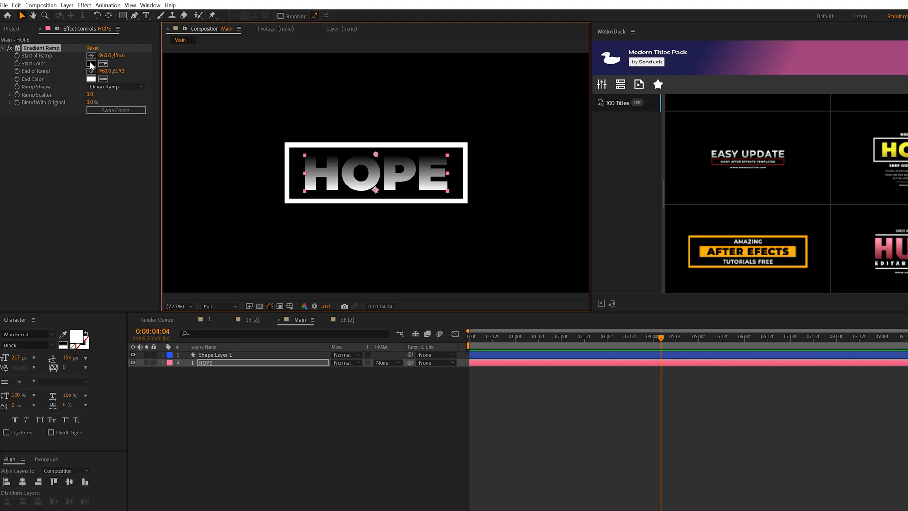
pyautogui.click(91, 63)
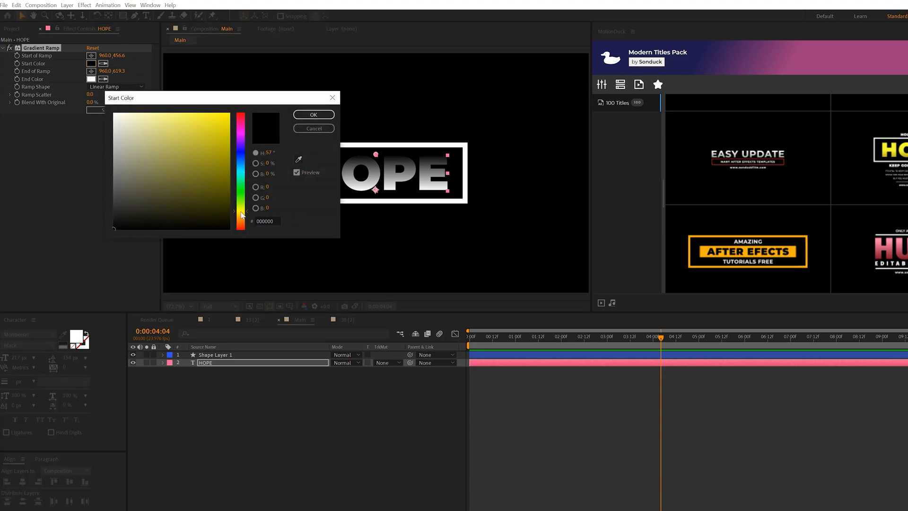
pyautogui.click(223, 122)
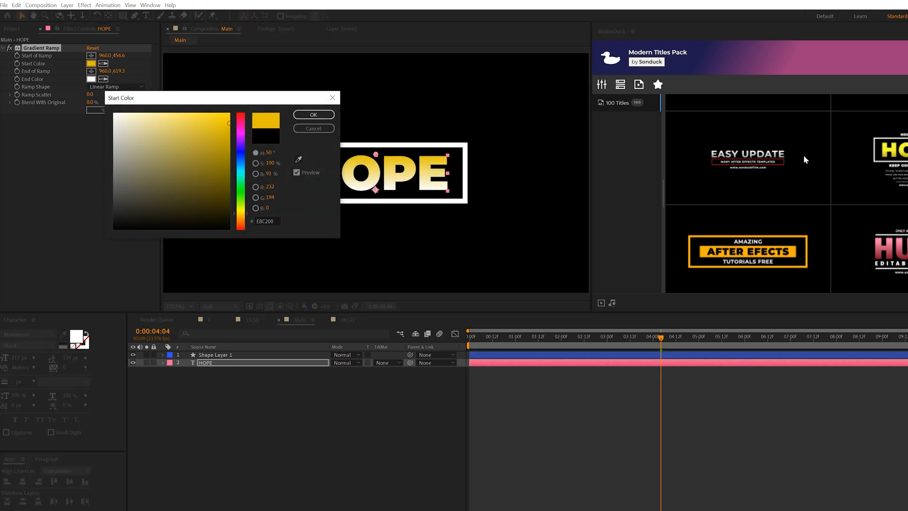
pyautogui.click(313, 114)
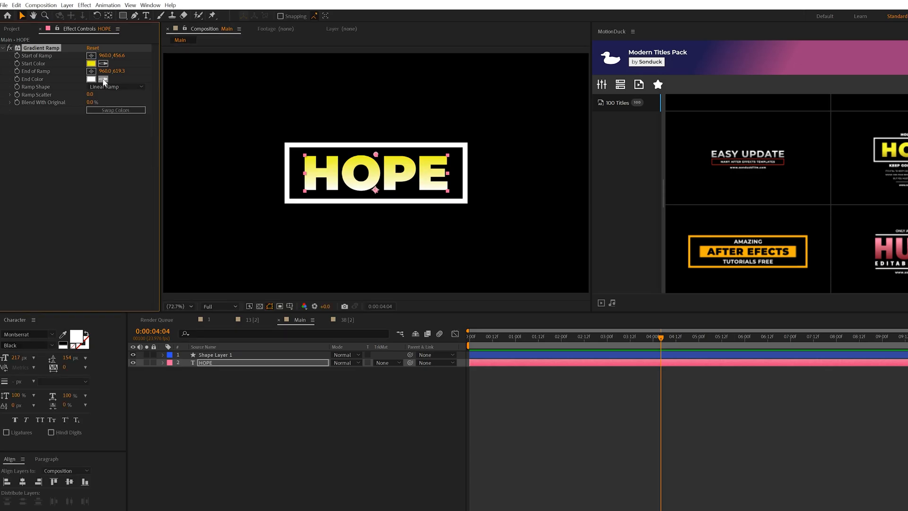
# - Set the gradient end colour to a deeper yellow and deselect the layer
pyautogui.click(91, 79)
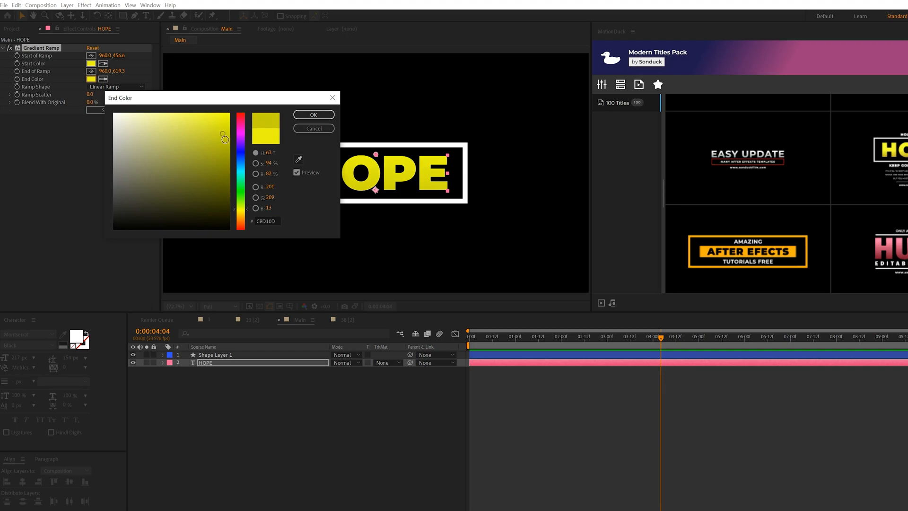
pyautogui.click(224, 140)
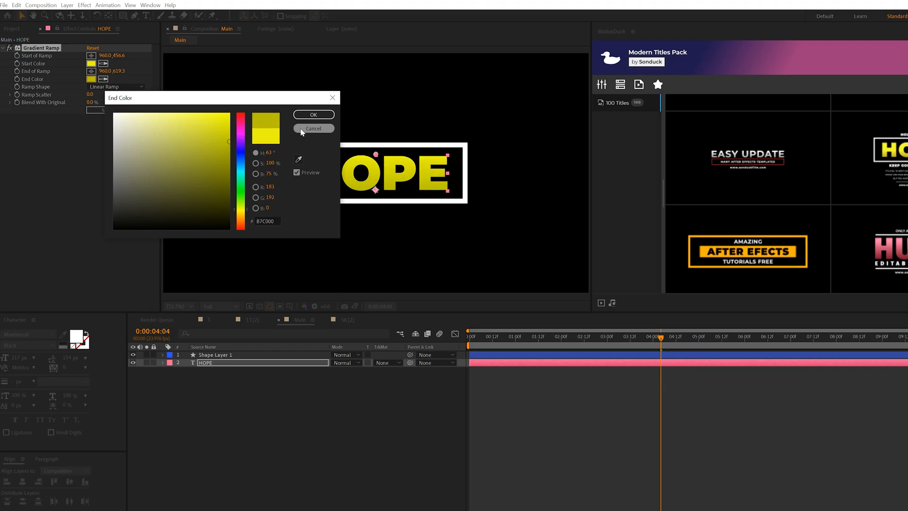
pyautogui.click(314, 114)
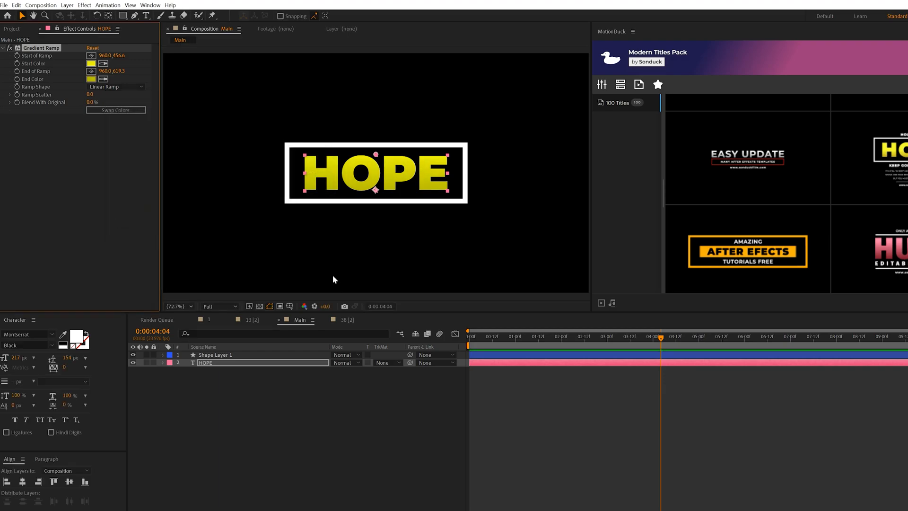
pyautogui.click(299, 268)
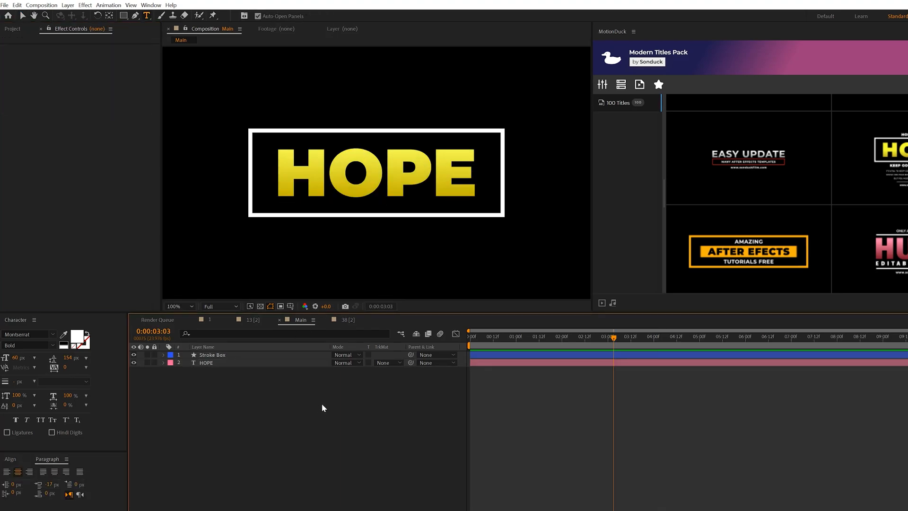
pyautogui.moveTo(323, 400)
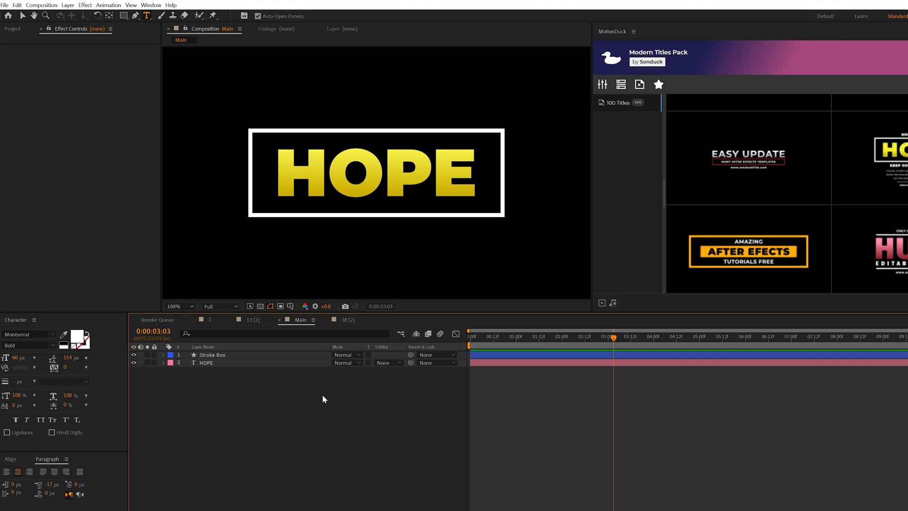
pyautogui.moveTo(352, 299)
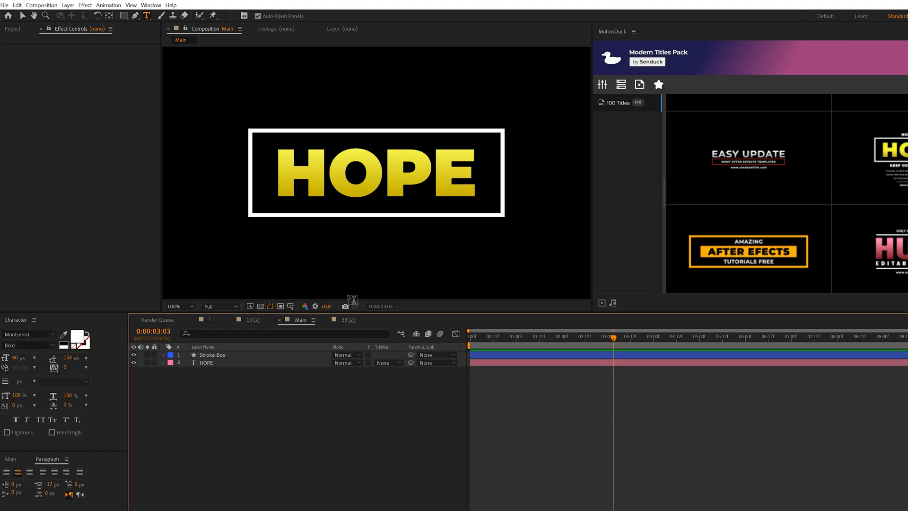
pyautogui.moveTo(380, 273)
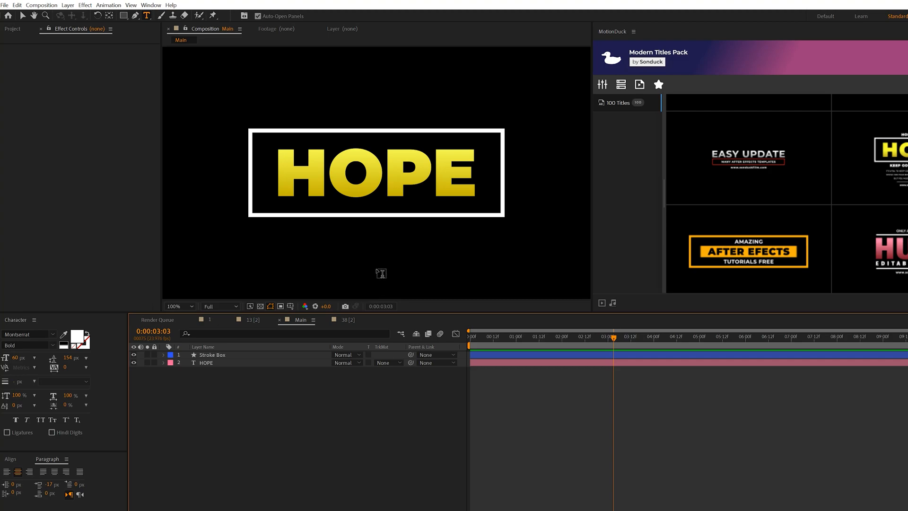
pyautogui.moveTo(376, 302)
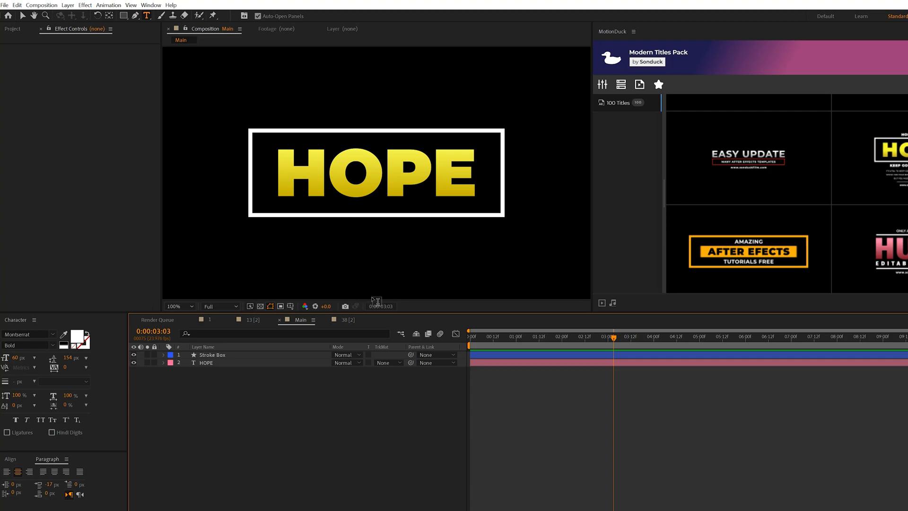
pyautogui.moveTo(299, 97)
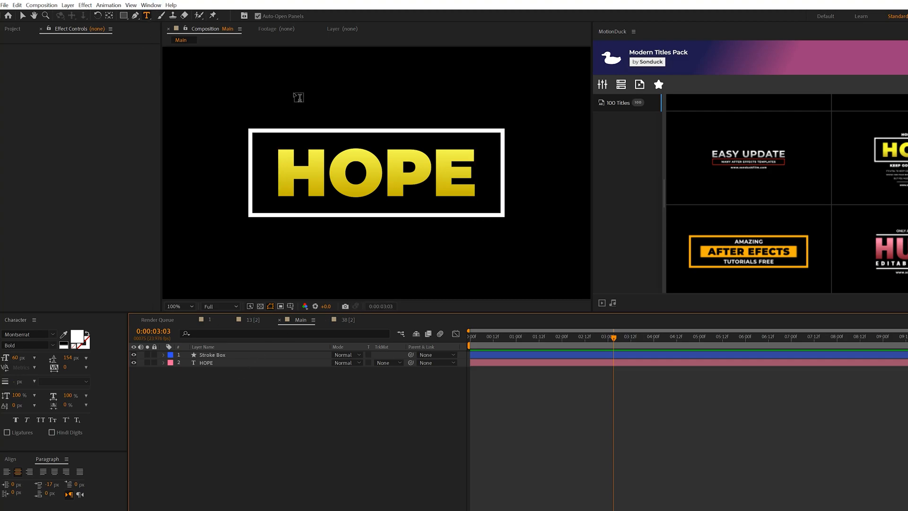
# - Add HOLD ON TO above the box in Montserrat Black, 43 px, tracking 50
pyautogui.click(371, 98)
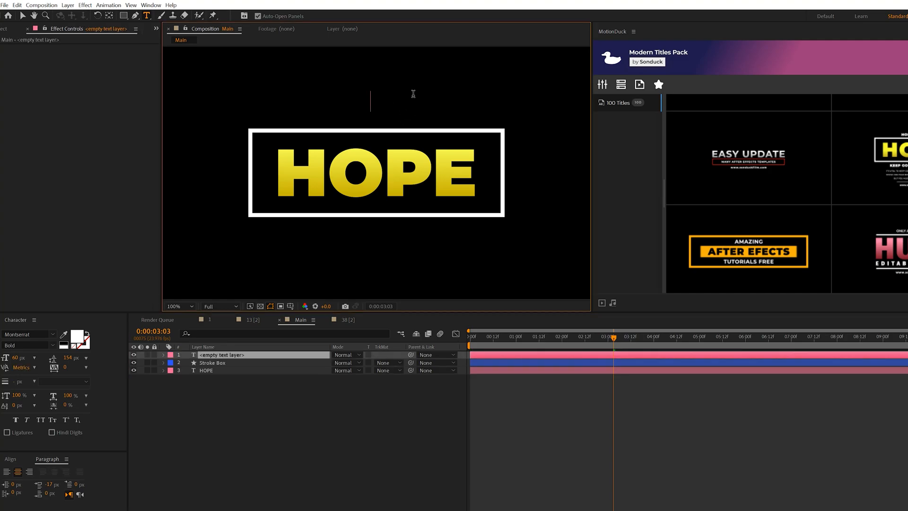
pyautogui.click(26, 345)
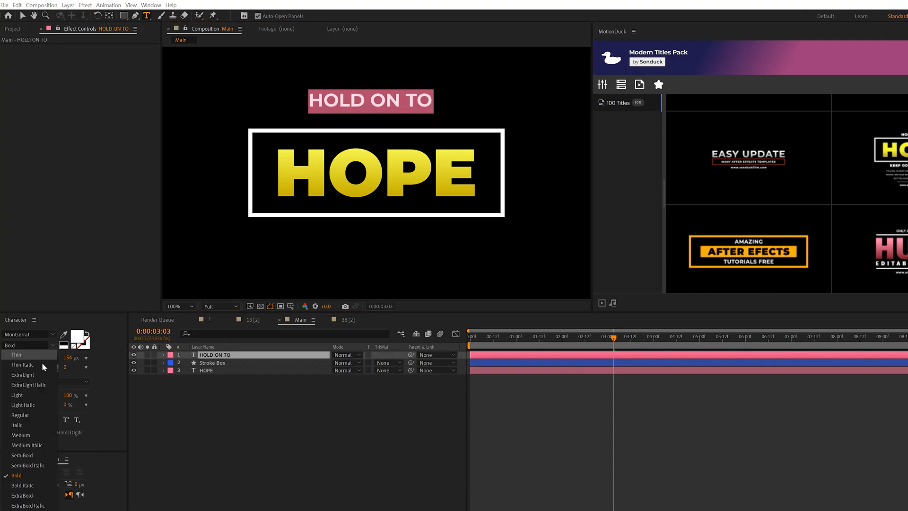
pyautogui.moveTo(17, 394)
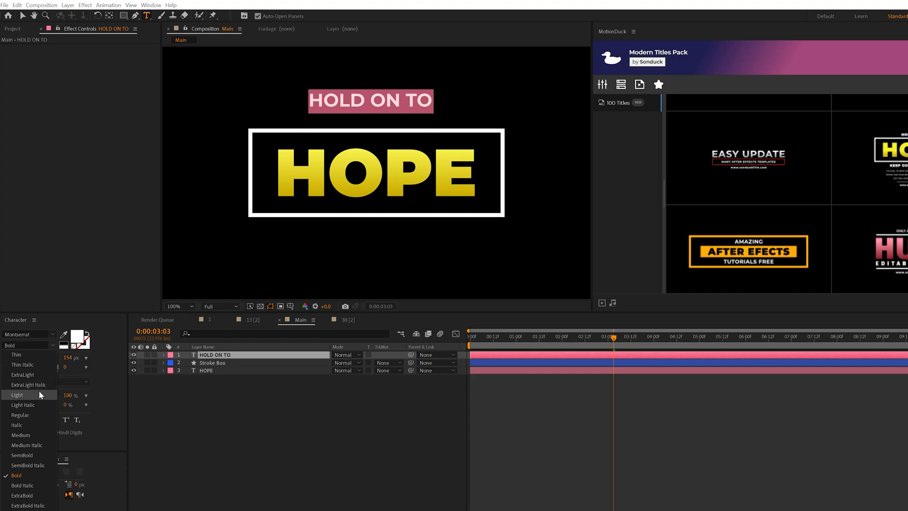
pyautogui.click(17, 394)
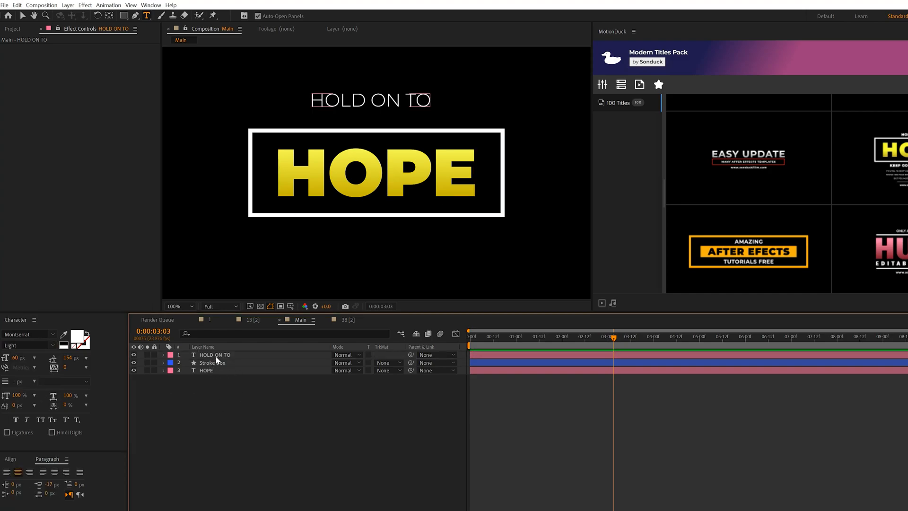
pyautogui.click(215, 355)
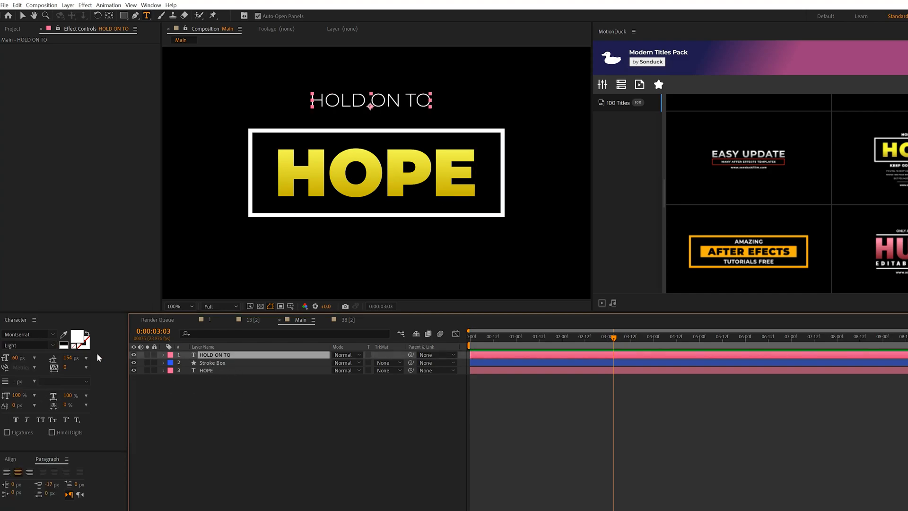
pyautogui.click(28, 345)
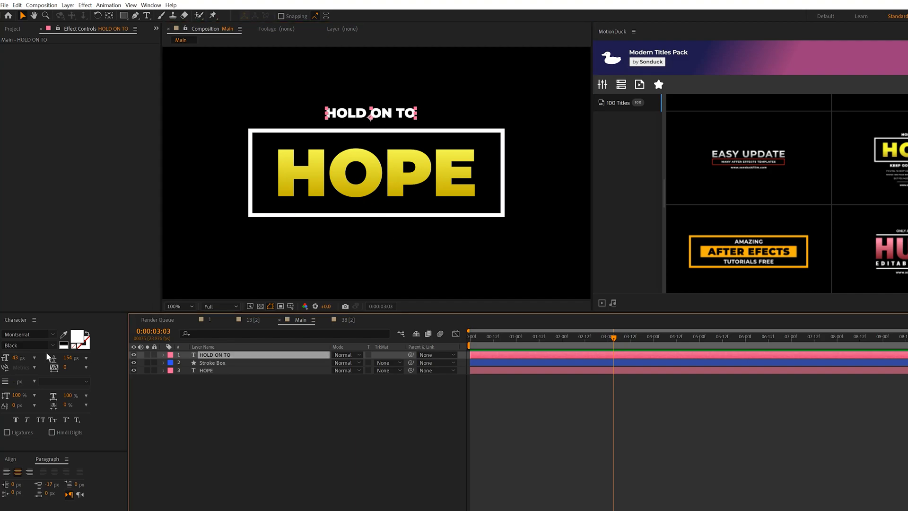
pyautogui.moveTo(66, 369)
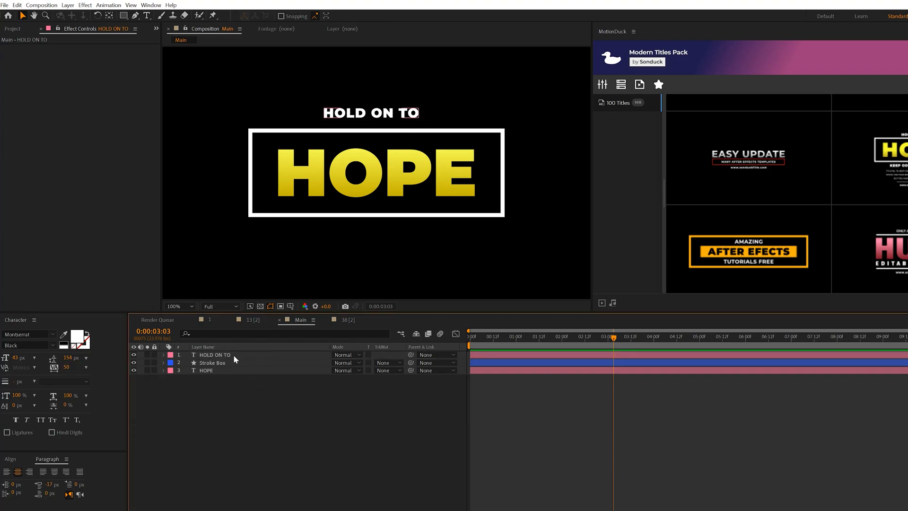
pyautogui.click(214, 354)
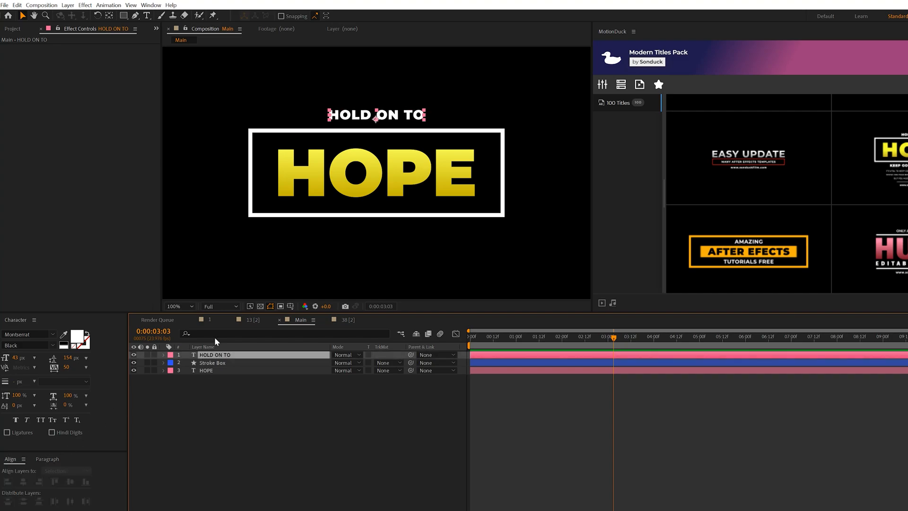
# - Duplicate the HOLD ON TO layer below the box and retype it, starting with KEEP
pyautogui.click(17, 5)
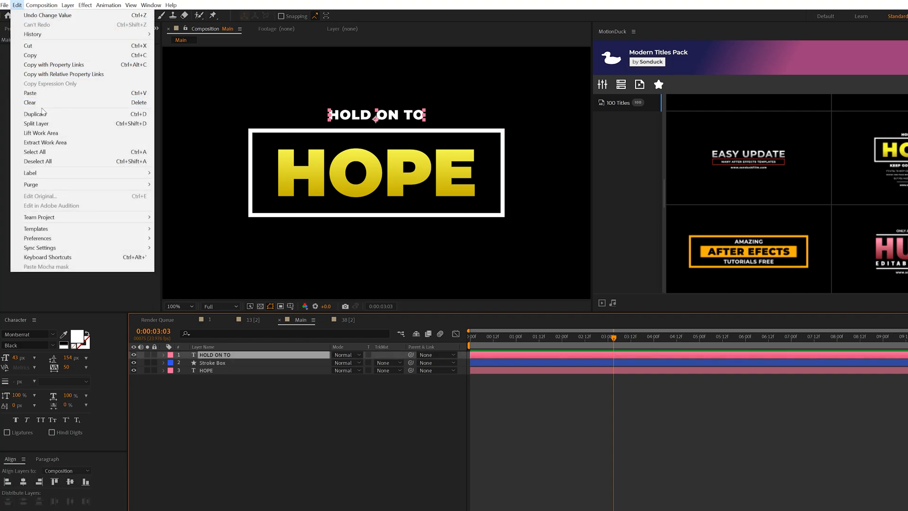
pyautogui.click(36, 113)
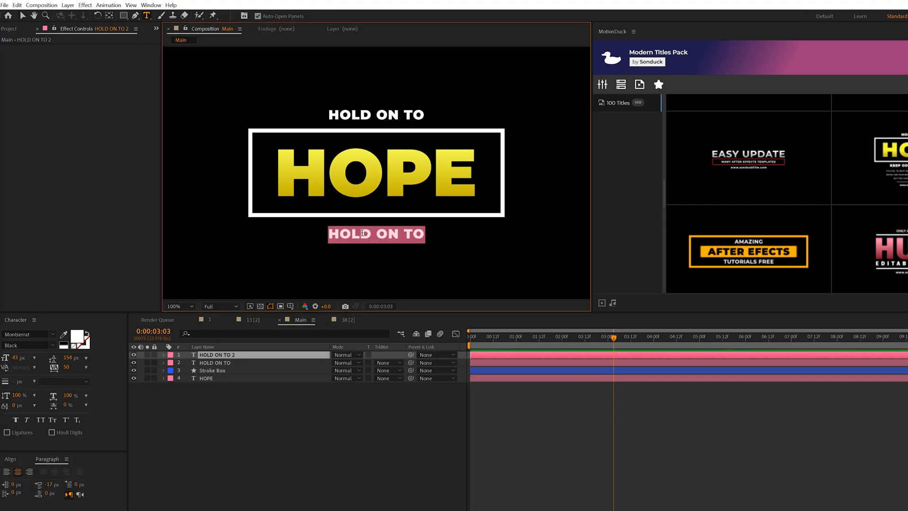
pyautogui.write('KE')
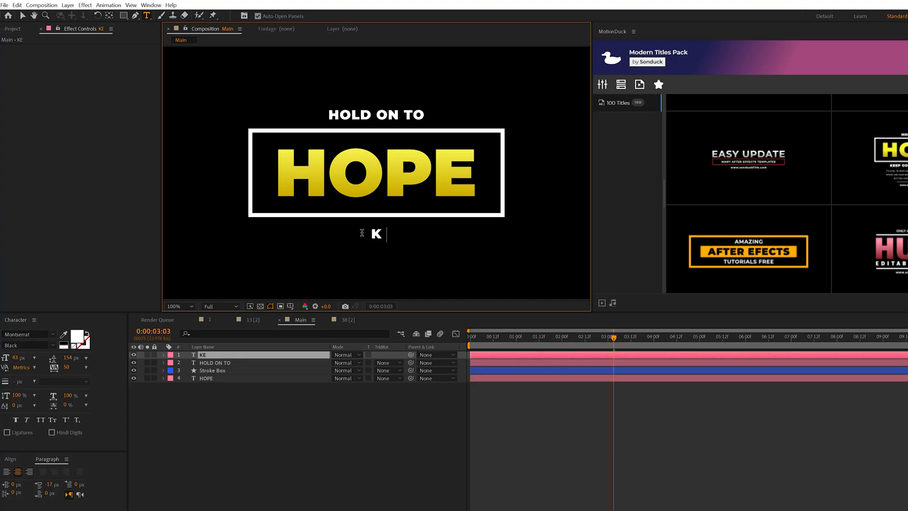
pyautogui.write('EEP')
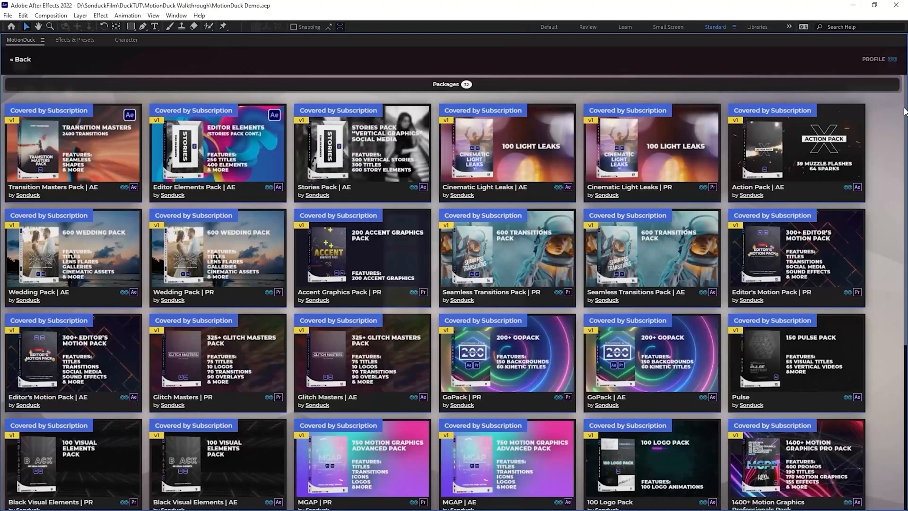
# - Apply the HOPE title template from the Modern Titles Pack
pyautogui.scroll(-3)
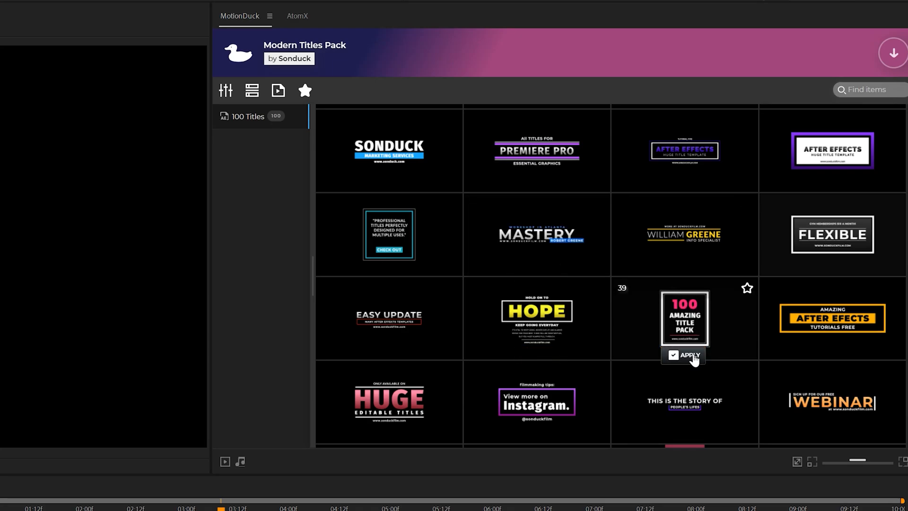
pyautogui.click(689, 354)
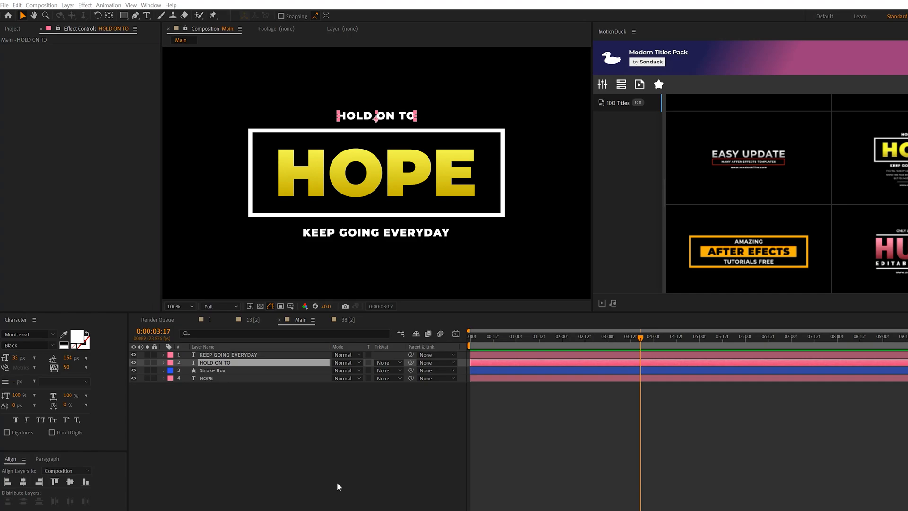
# - Add a 0% Scale animator to HOPE, keyframing Range Start from 0% to 100% at 1s
pyautogui.click(350, 397)
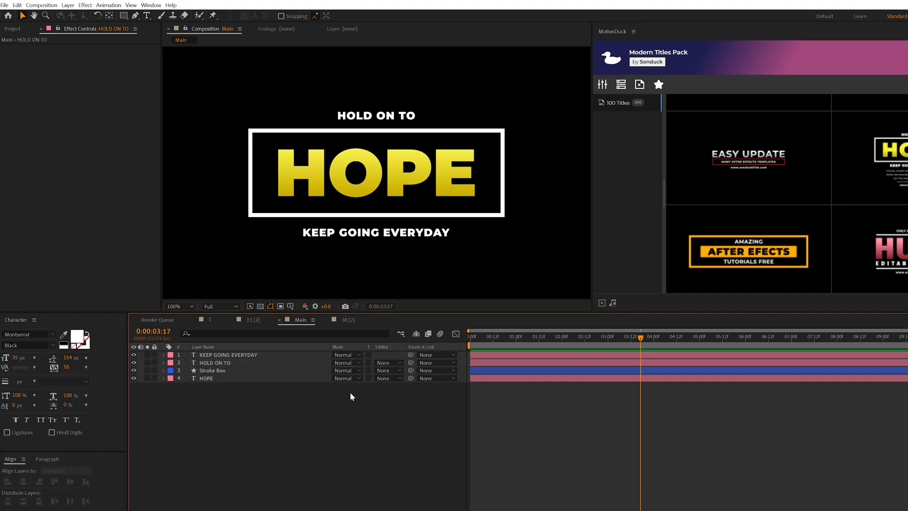
pyautogui.moveTo(345, 392)
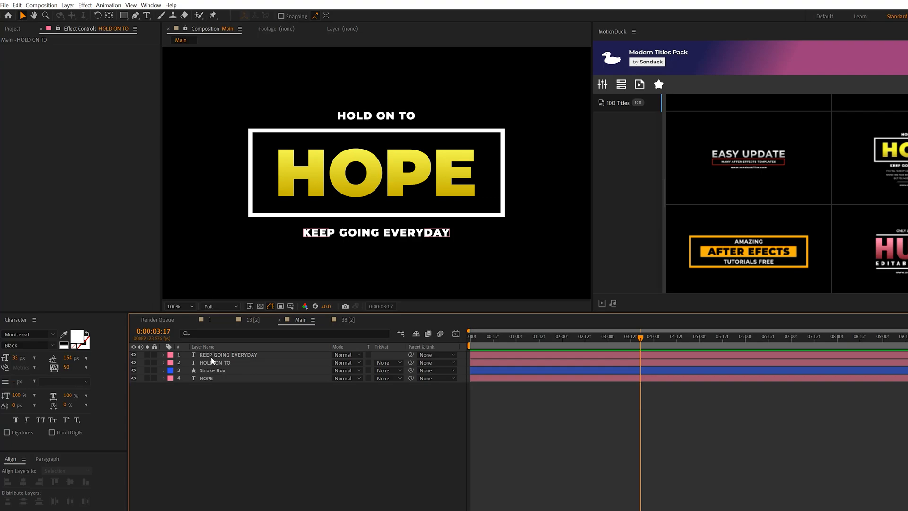
pyautogui.click(215, 363)
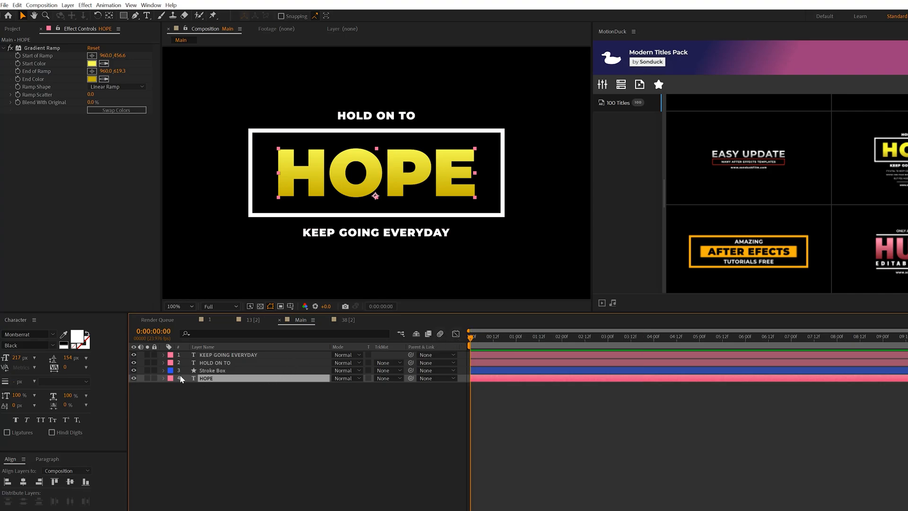
pyautogui.click(164, 379)
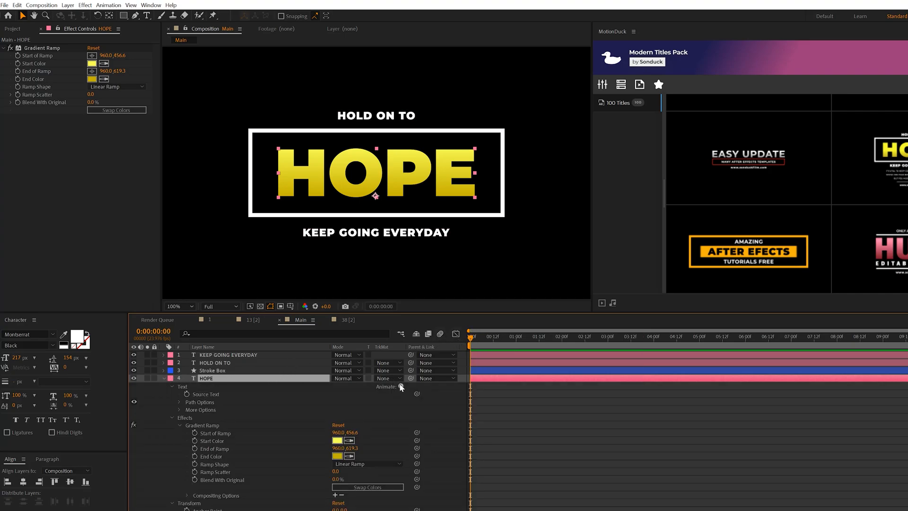
pyautogui.click(400, 387)
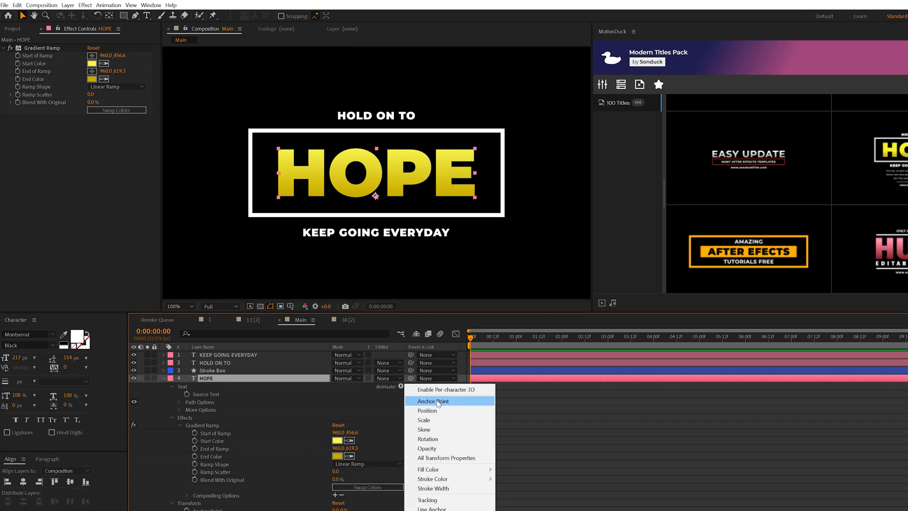
pyautogui.moveTo(444, 406)
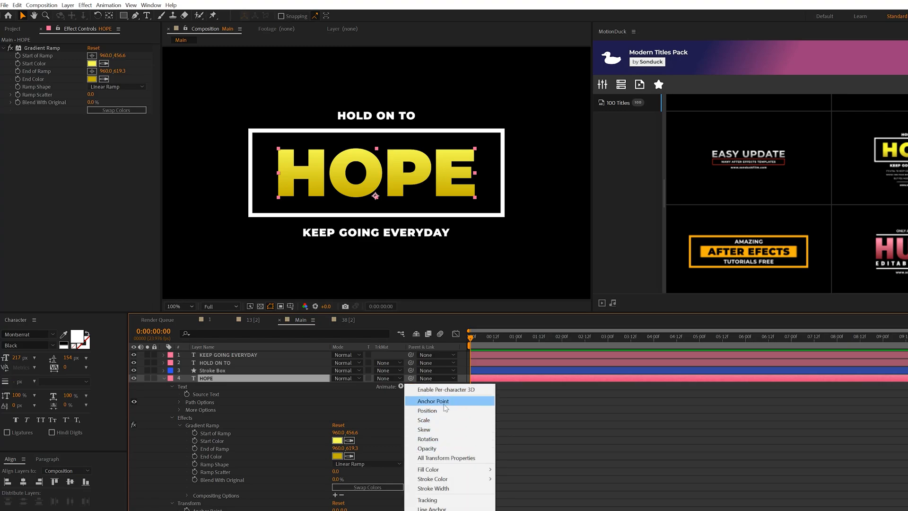
pyautogui.moveTo(443, 420)
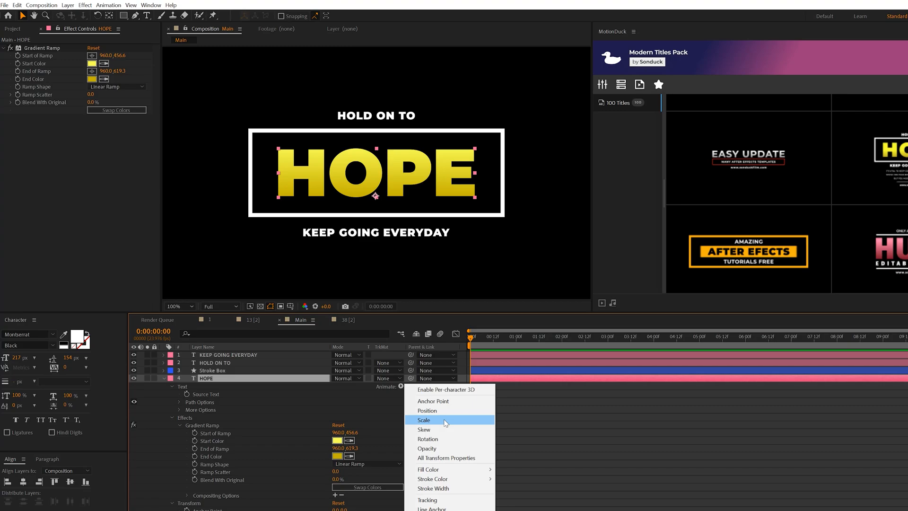
pyautogui.moveTo(432, 439)
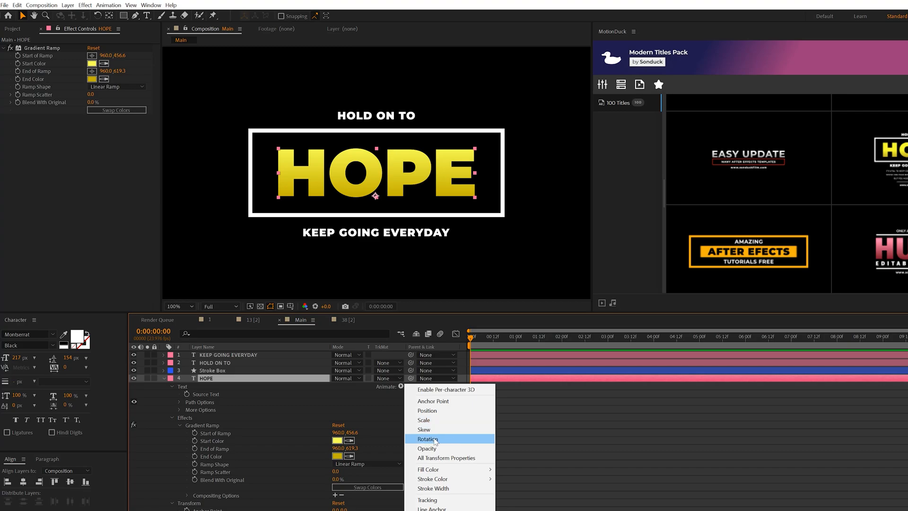
pyautogui.moveTo(439, 430)
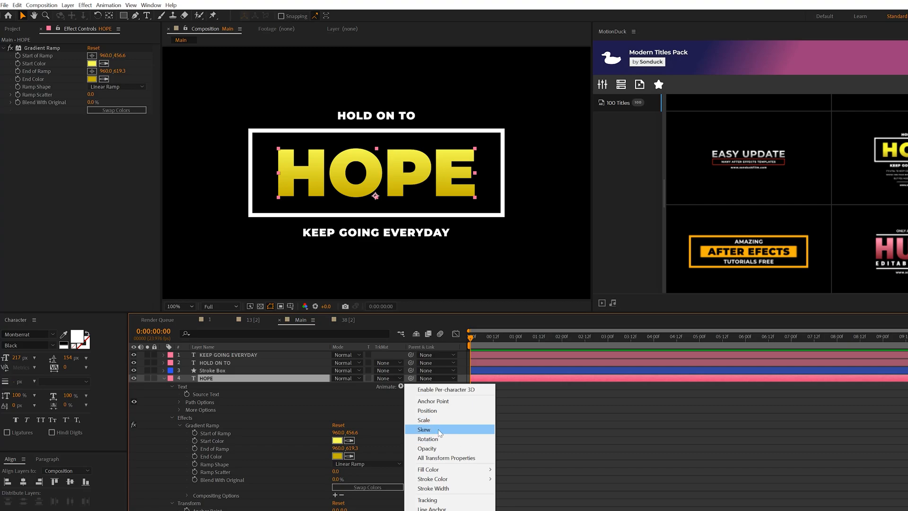
pyautogui.click(424, 420)
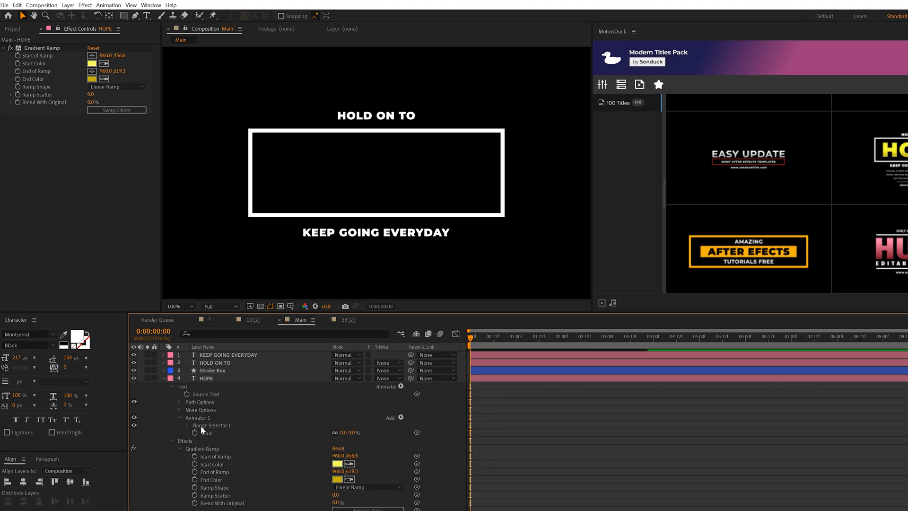
pyautogui.click(186, 425)
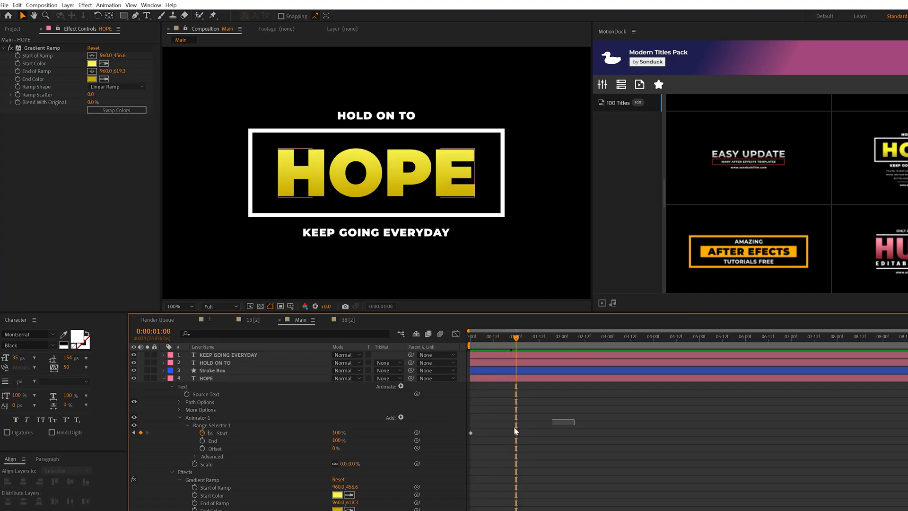
pyautogui.click(206, 378)
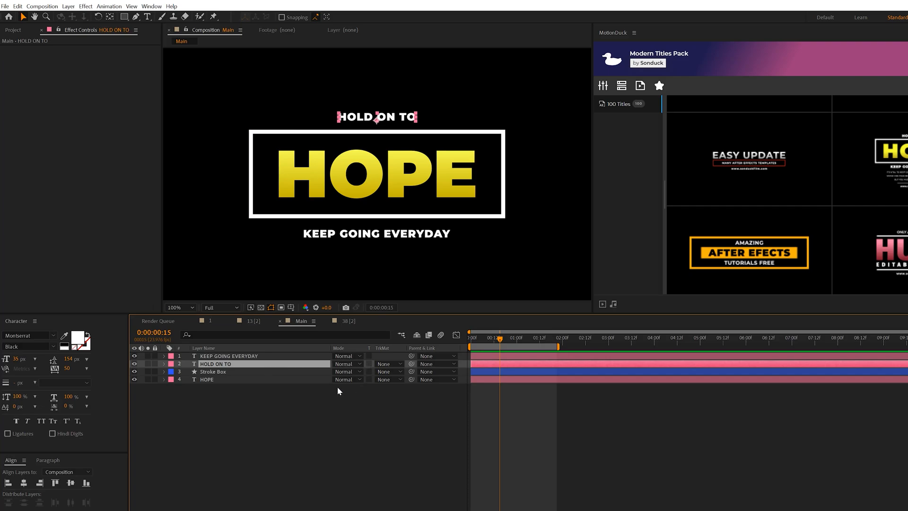
# - Start editing HOLD ON TO's starting position keyframe against the box edge
pyautogui.click(471, 338)
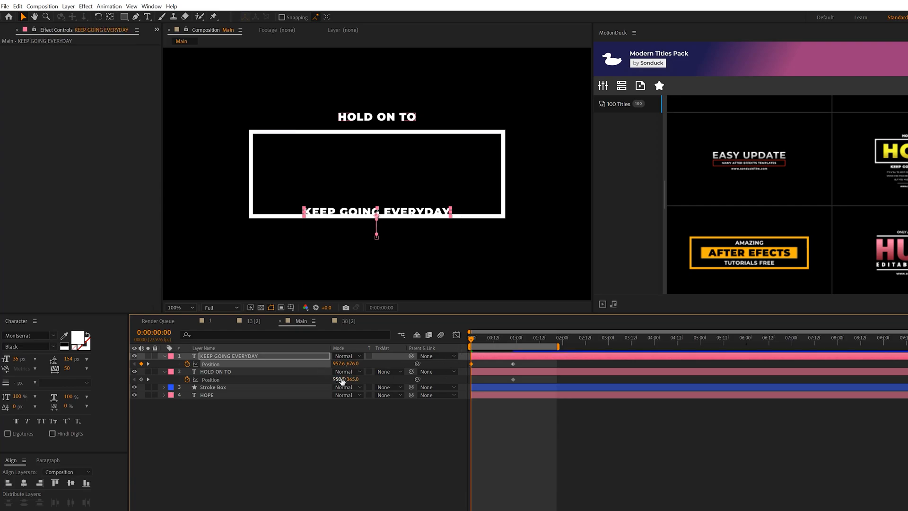
pyautogui.click(215, 371)
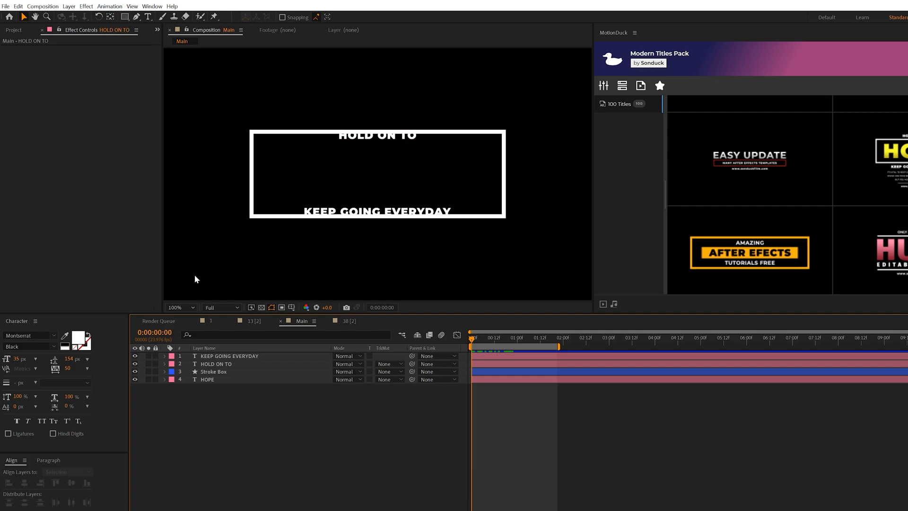
# - Duplicate the Stroke Box layer and adjust the copy's fill and stroke settings
pyautogui.press('Ctrl+D')
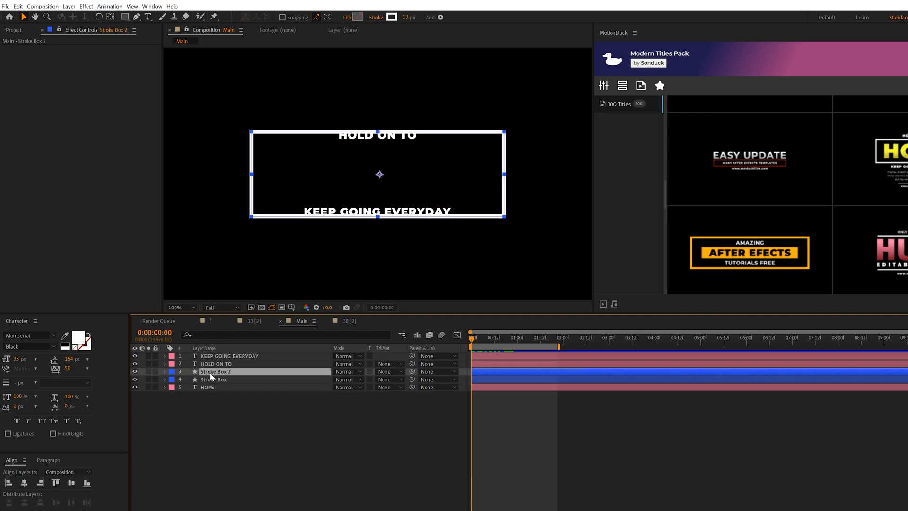
pyautogui.click(360, 17)
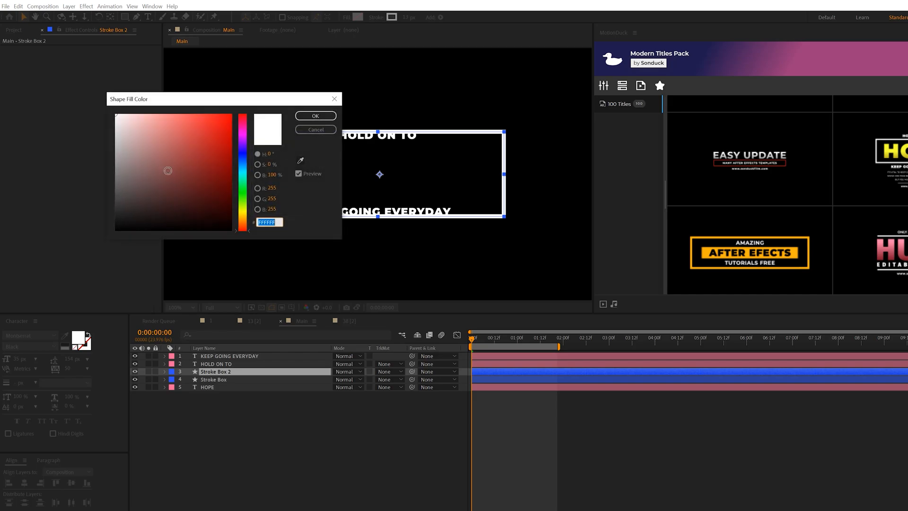
pyautogui.click(315, 115)
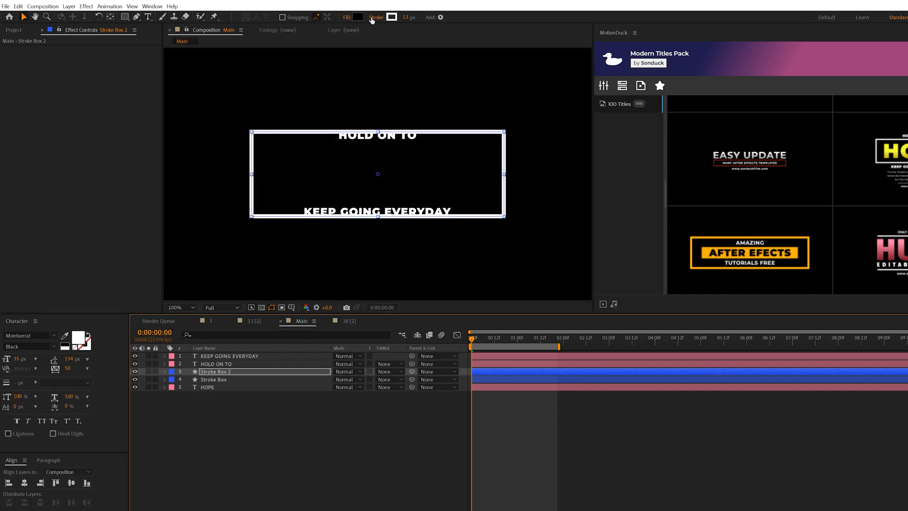
pyautogui.click(393, 17)
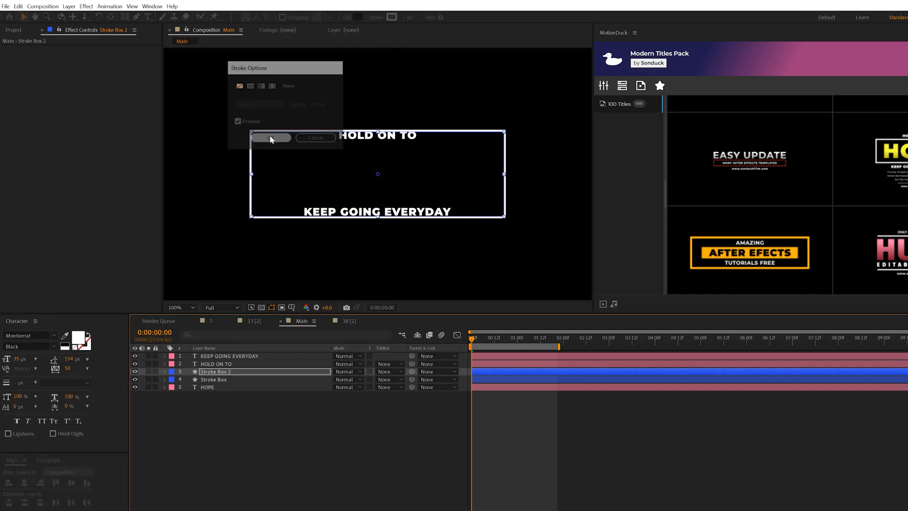
pyautogui.click(271, 137)
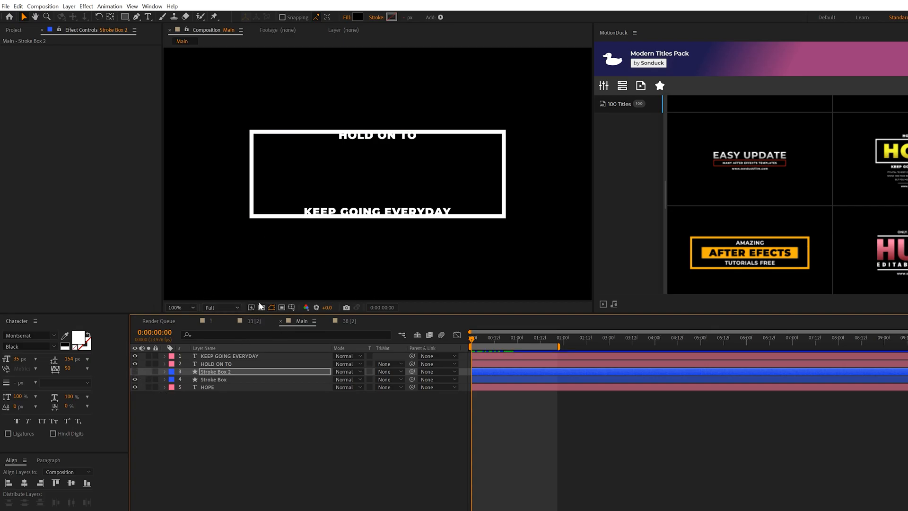
pyautogui.click(260, 307)
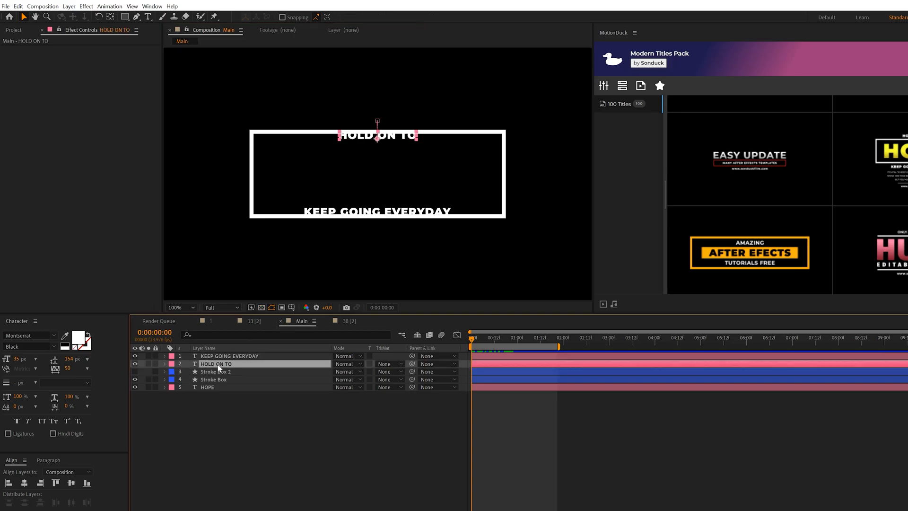
# - Give HOLD ON TO a Set Matte effect from Stroke Box 2, then solo Stroke Box 2
pyautogui.click(86, 6)
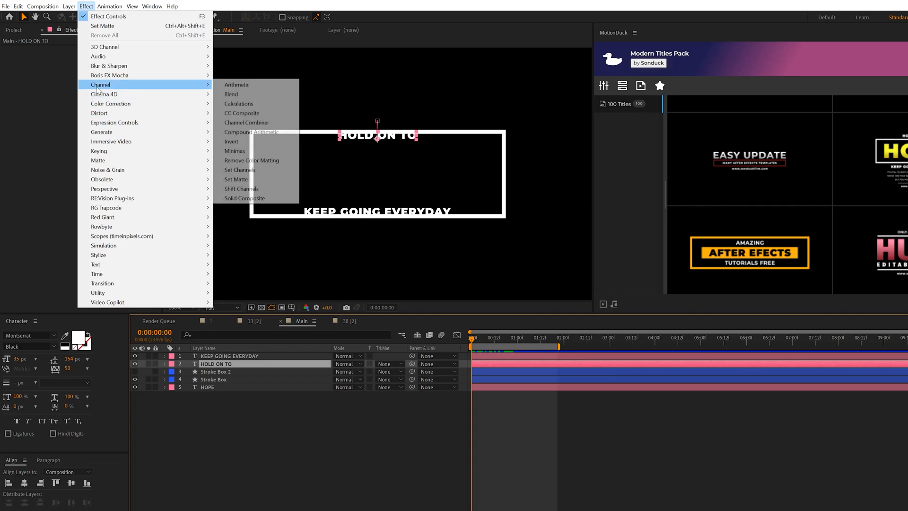
pyautogui.click(240, 169)
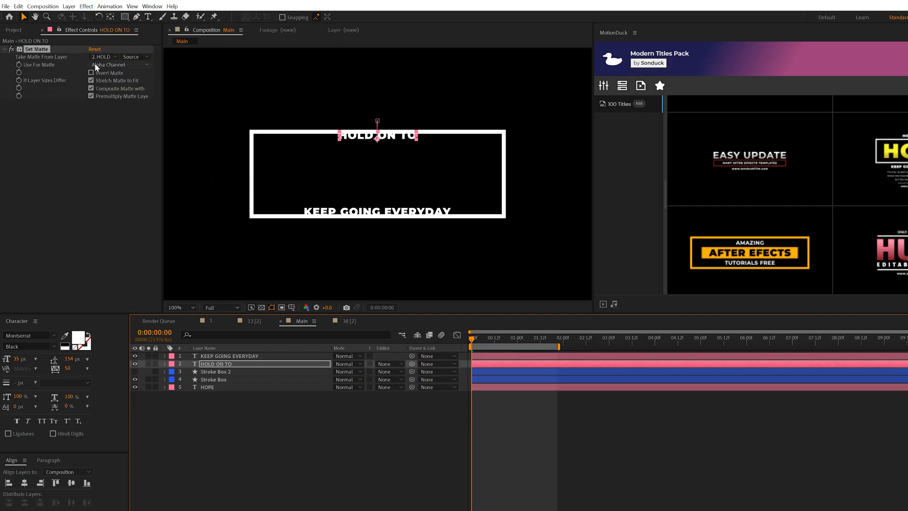
pyautogui.click(105, 56)
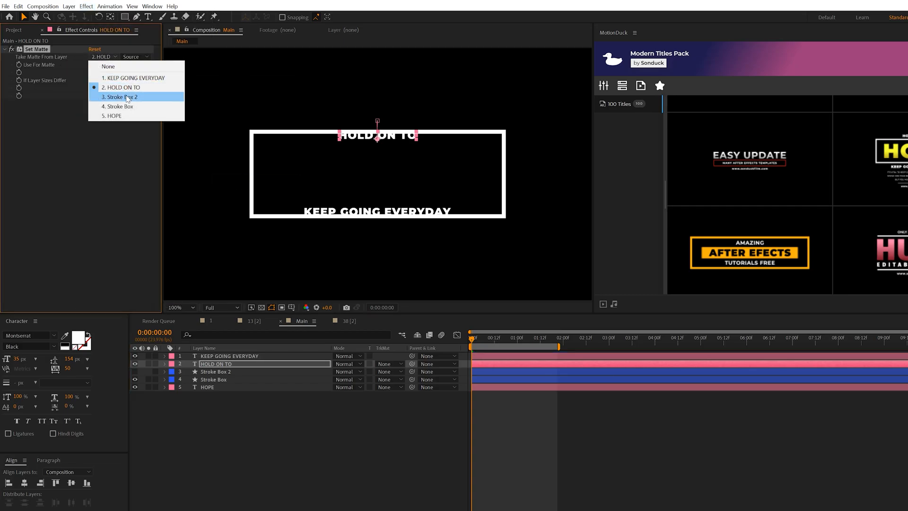
pyautogui.click(121, 96)
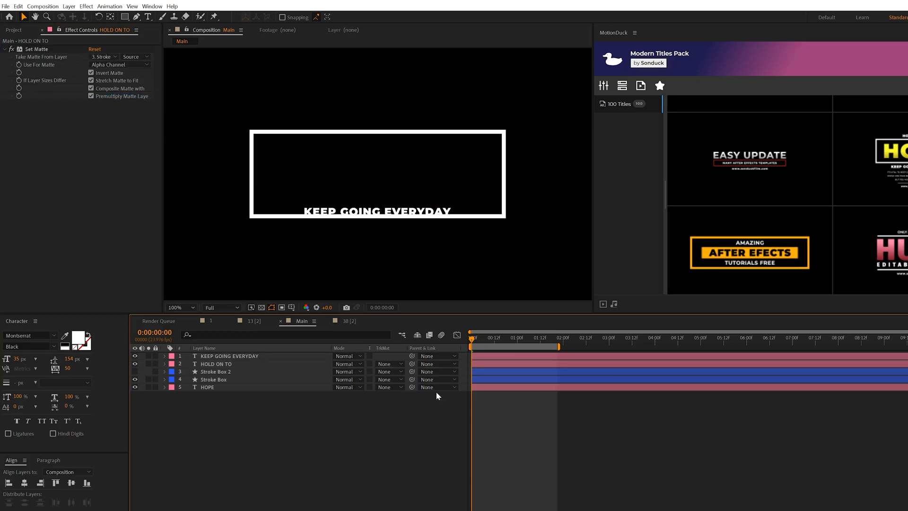
pyautogui.click(215, 364)
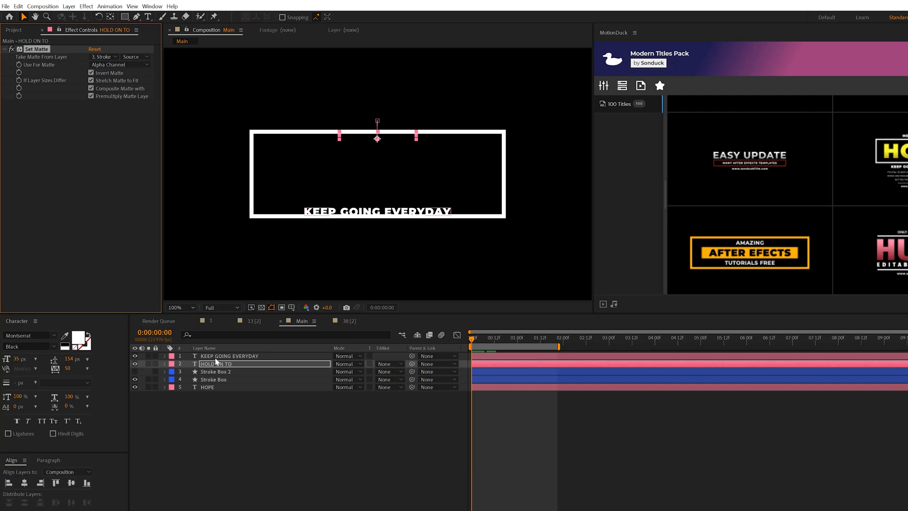
pyautogui.click(229, 356)
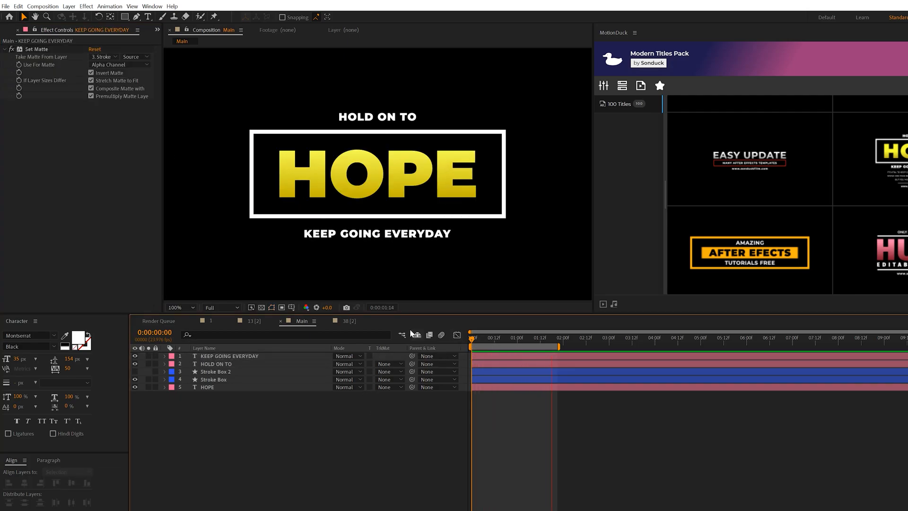
pyautogui.click(216, 372)
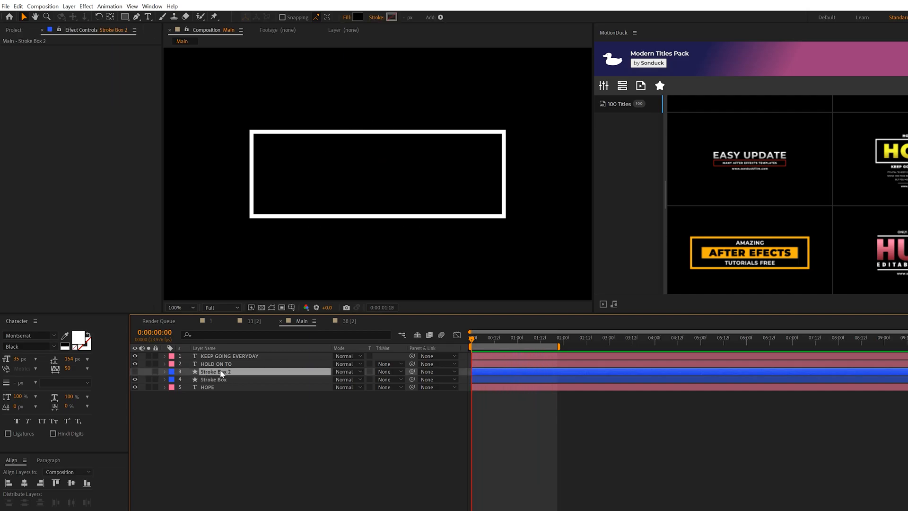
# - Add Trim Paths to Stroke Box, keyframing End 0→100% and Offset so the box draws on
pyautogui.click(214, 379)
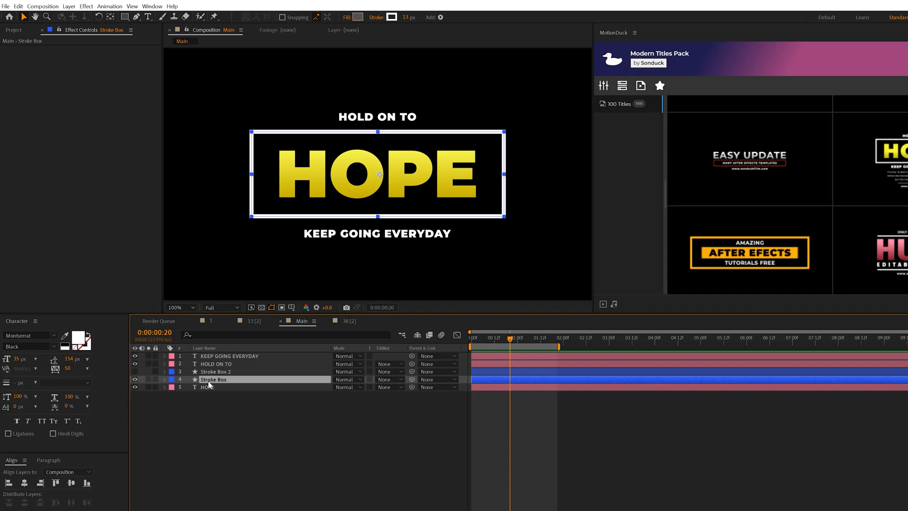
pyautogui.click(165, 380)
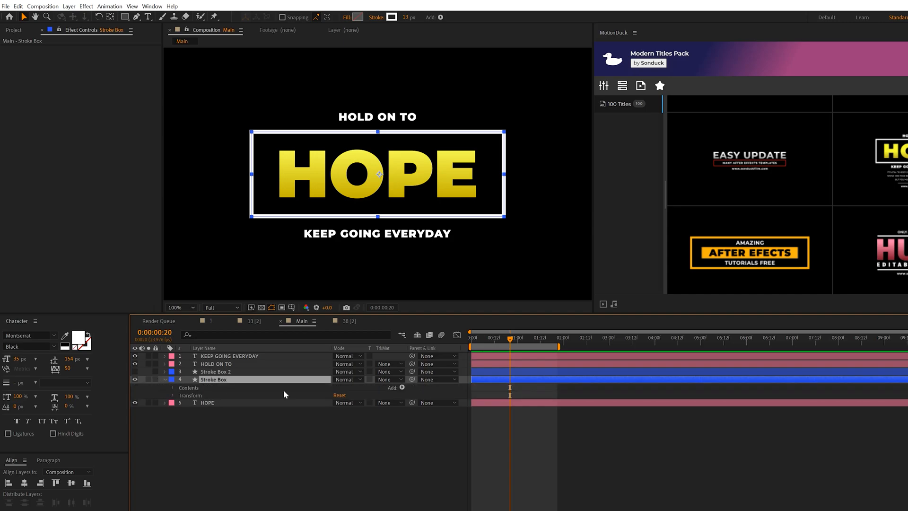
pyautogui.click(401, 388)
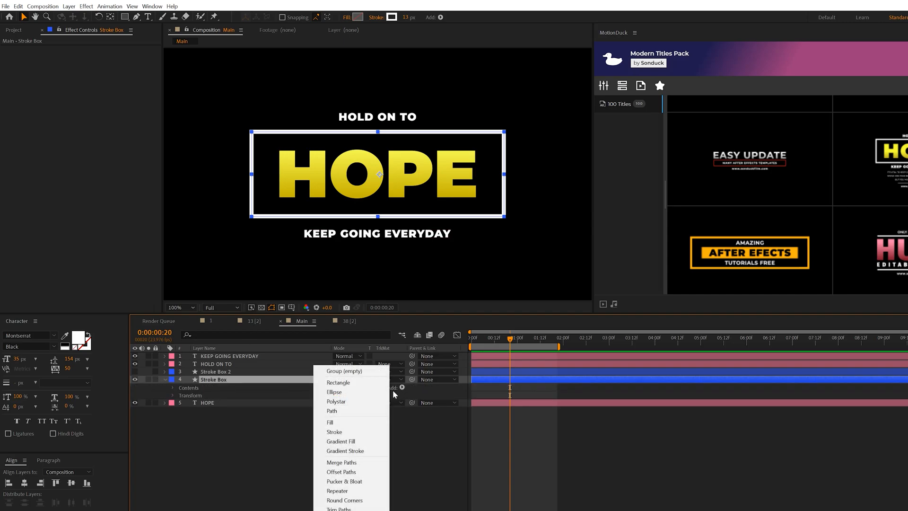
pyautogui.click(338, 508)
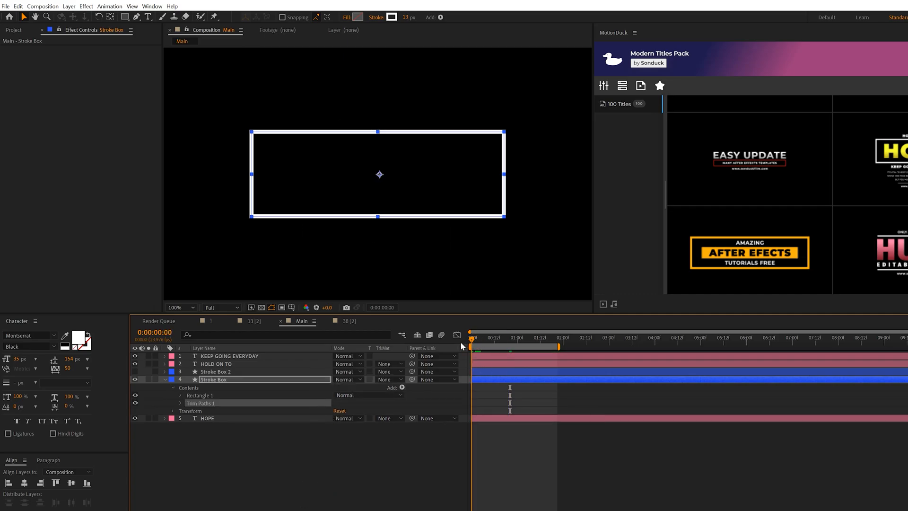
pyautogui.click(180, 402)
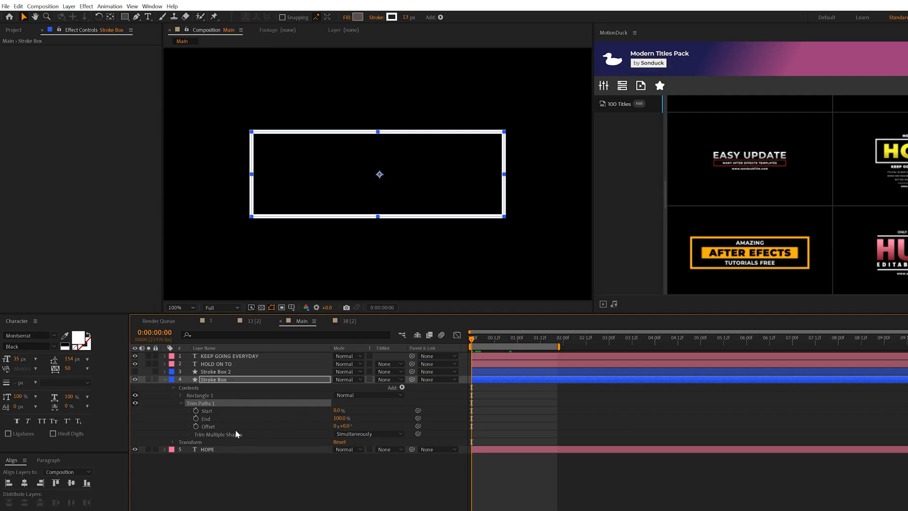
pyautogui.moveTo(195, 425)
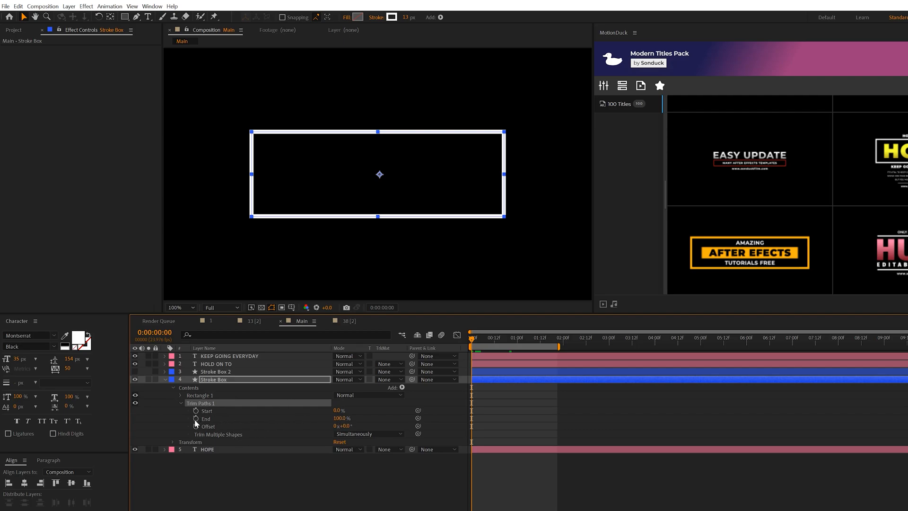
pyautogui.click(195, 419)
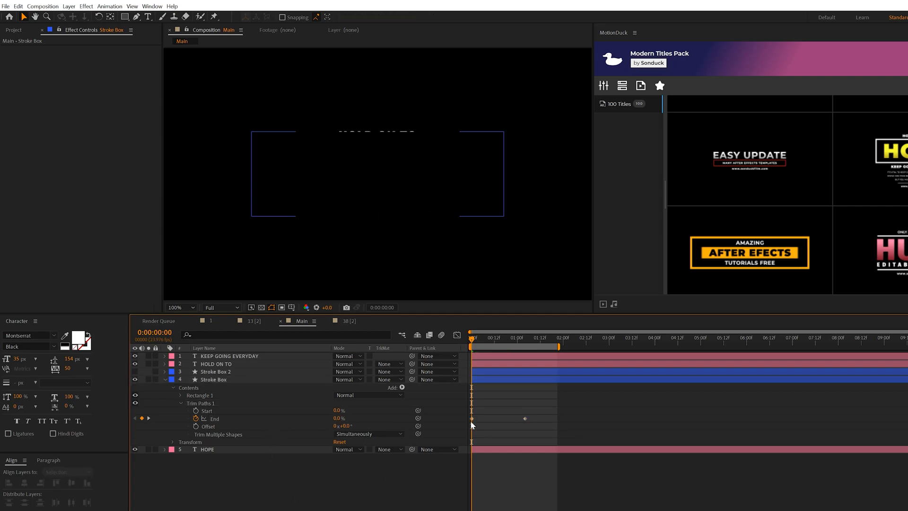
pyautogui.click(217, 380)
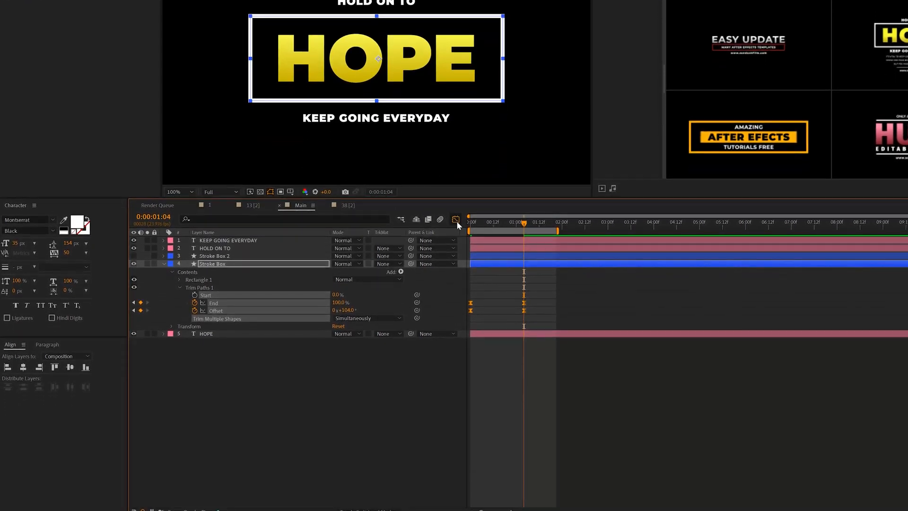
# - Slide HOLD ON TO and KEEP GOING EVERYDAY about a second later in the timeline
pyautogui.click(457, 219)
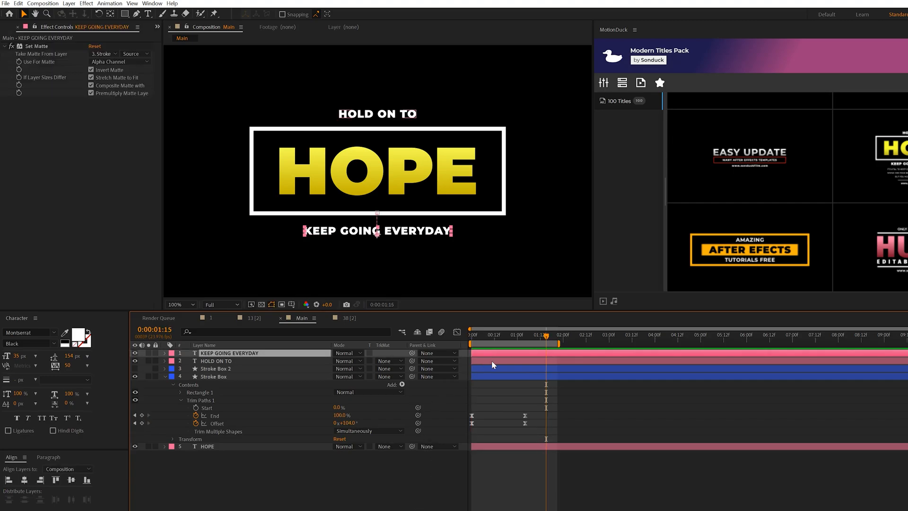
pyautogui.click(216, 361)
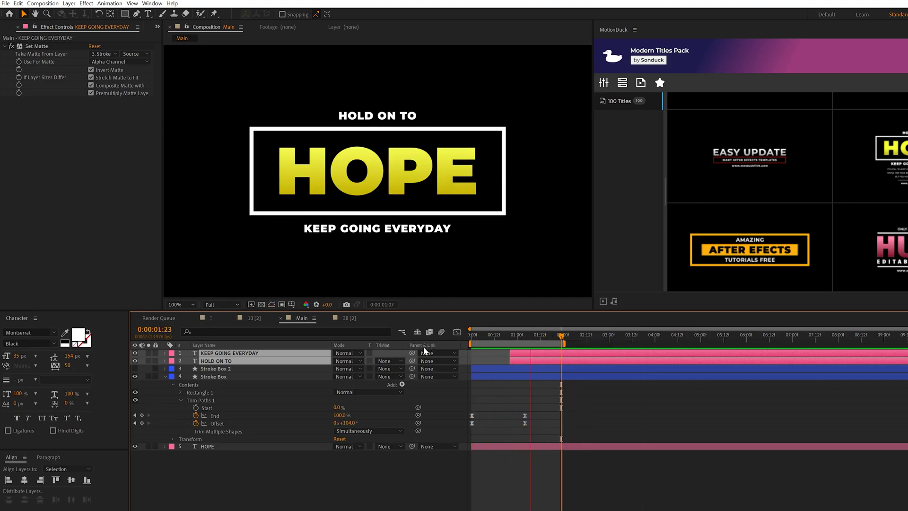
pyautogui.click(542, 335)
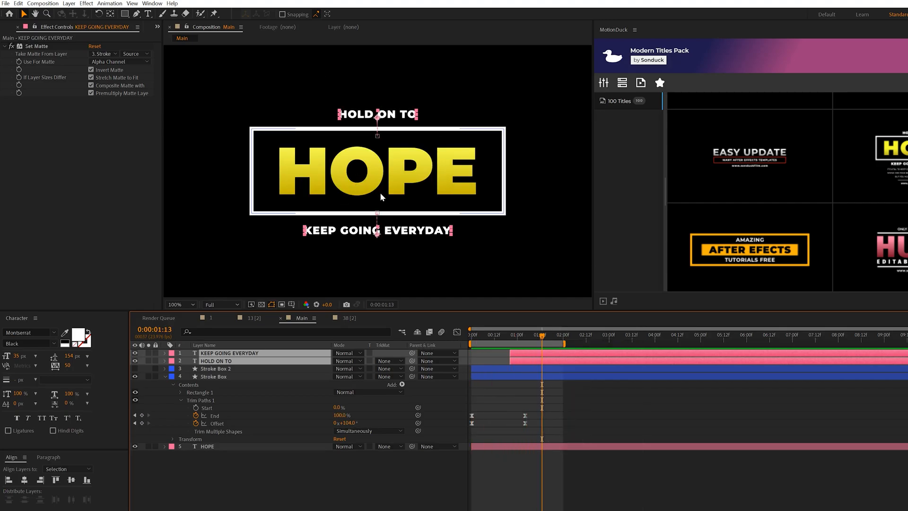
pyautogui.click(176, 304)
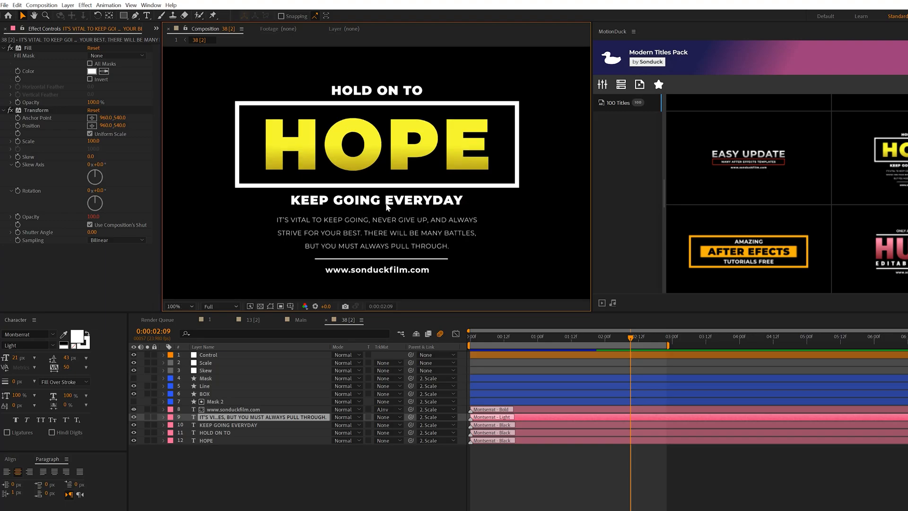
pyautogui.moveTo(386, 250)
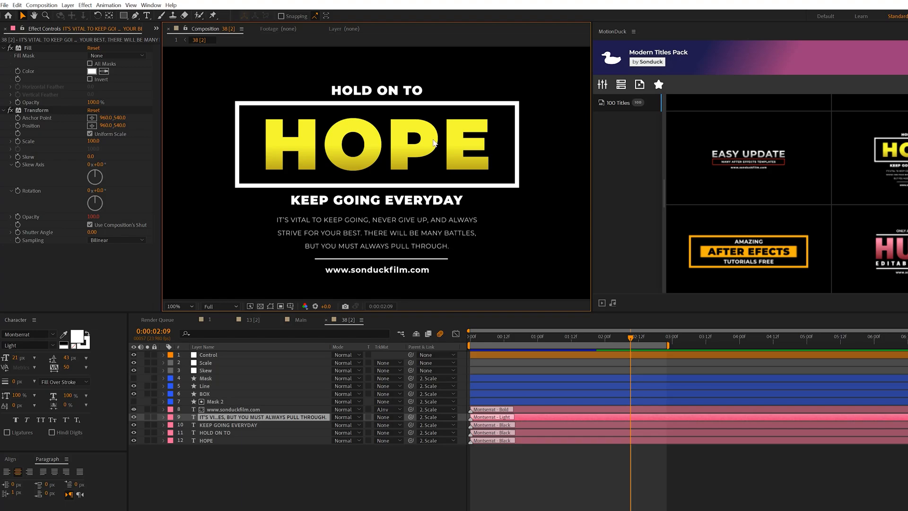
pyautogui.moveTo(358, 258)
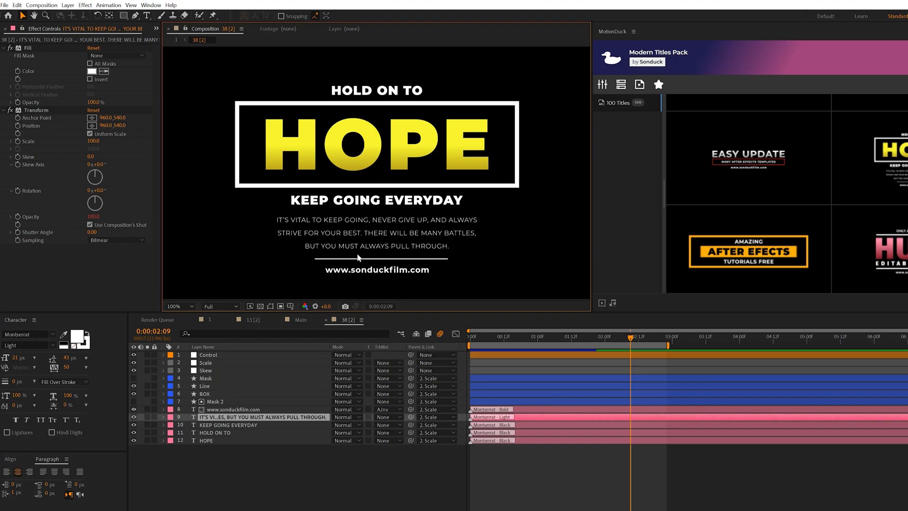
# - Preview comp 38 [2] and copy its paragraph text layer into Main
pyautogui.click(502, 336)
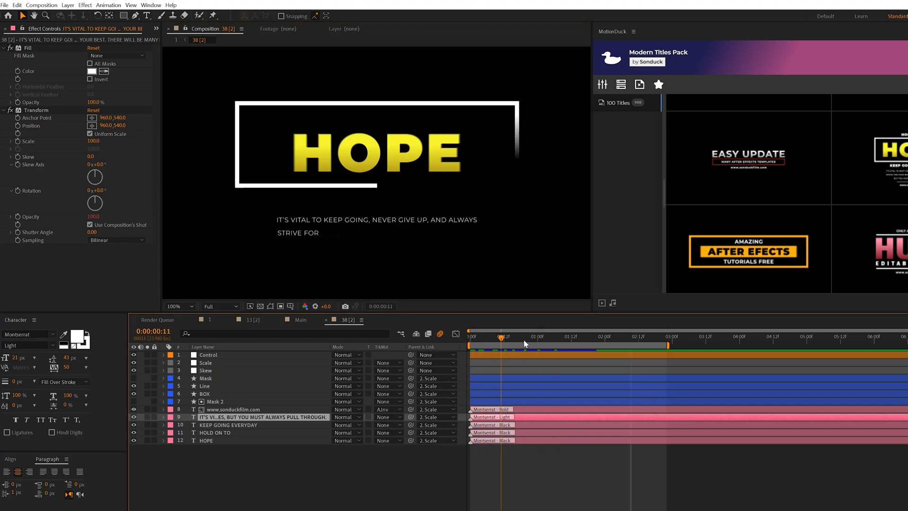
pyautogui.click(300, 319)
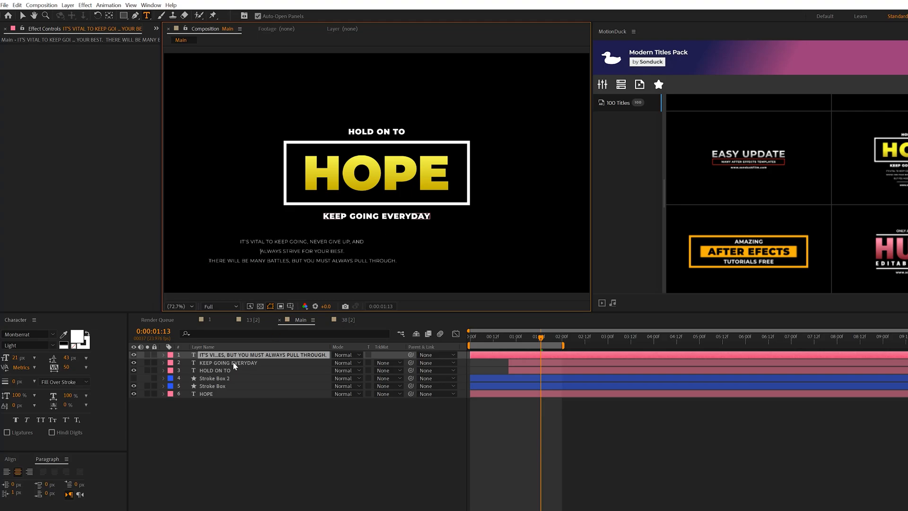
# - Replace the pasted text with a new paragraph box in light Montserrat, leading 50 px
pyautogui.click(262, 355)
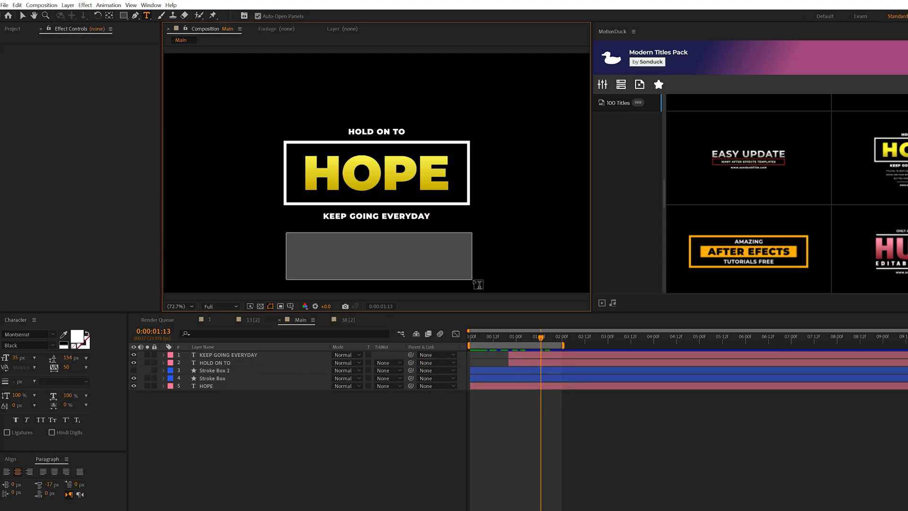
pyautogui.click(380, 256)
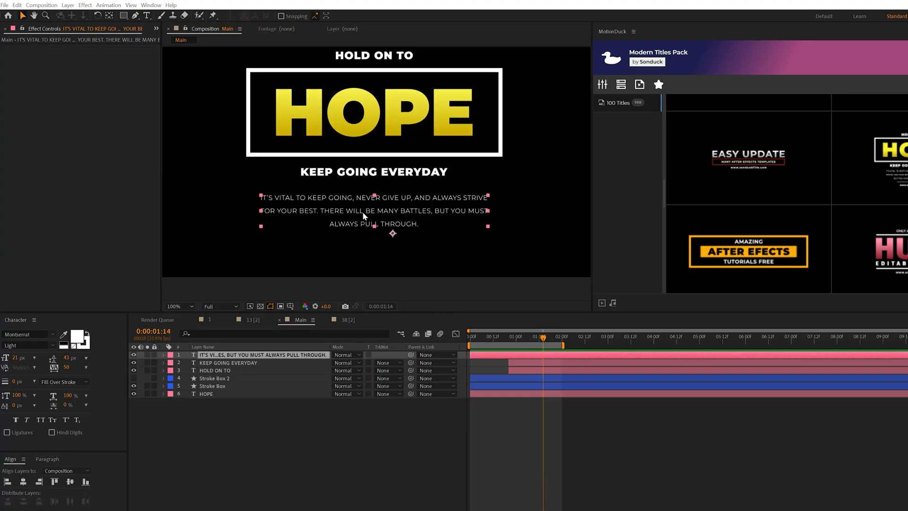
pyautogui.click(29, 346)
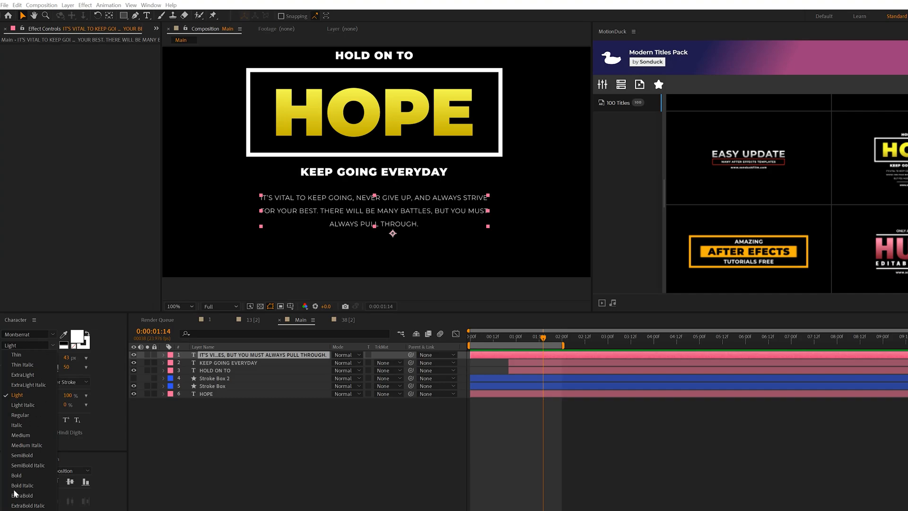
pyautogui.click(16, 476)
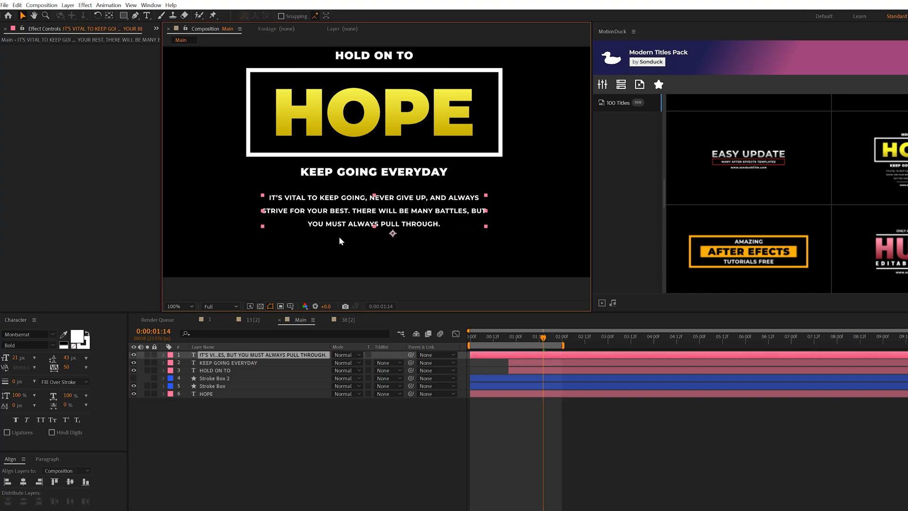
pyautogui.click(29, 345)
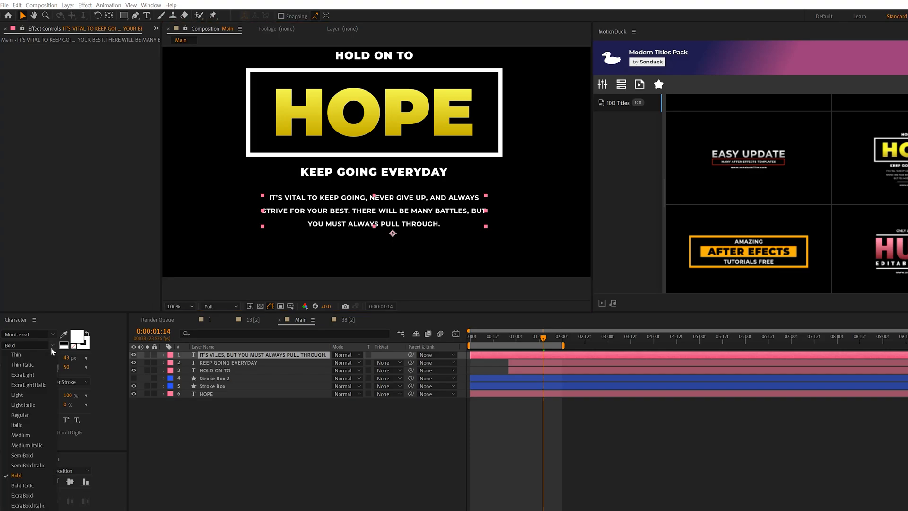
pyautogui.click(17, 394)
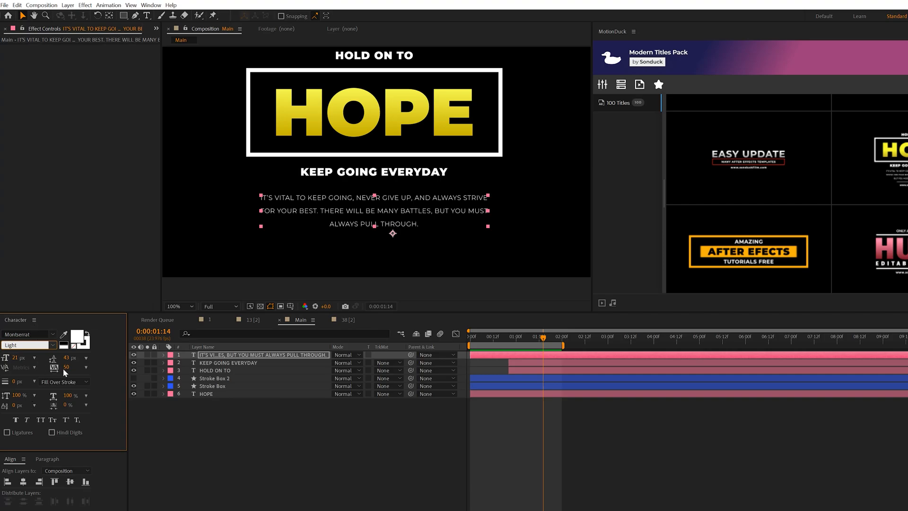
pyautogui.moveTo(53, 368)
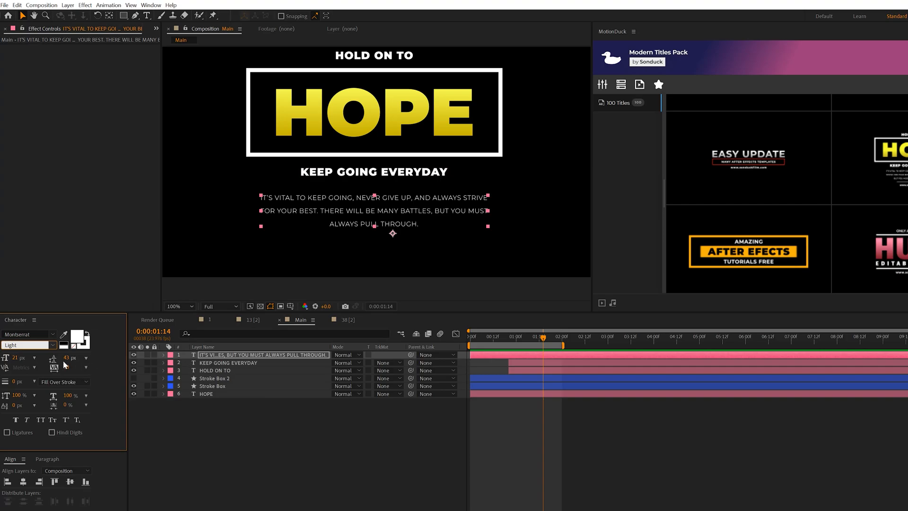
pyautogui.click(70, 358)
pyautogui.write('50')
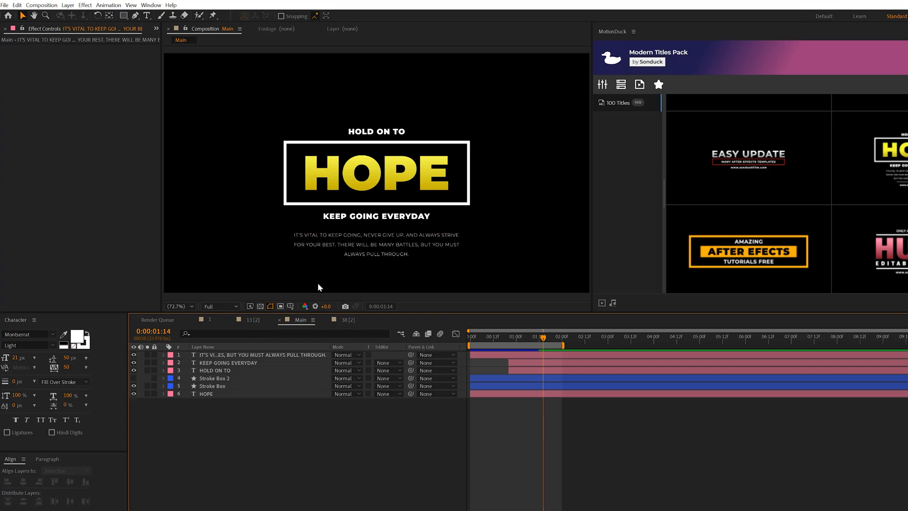
pyautogui.moveTo(251, 312)
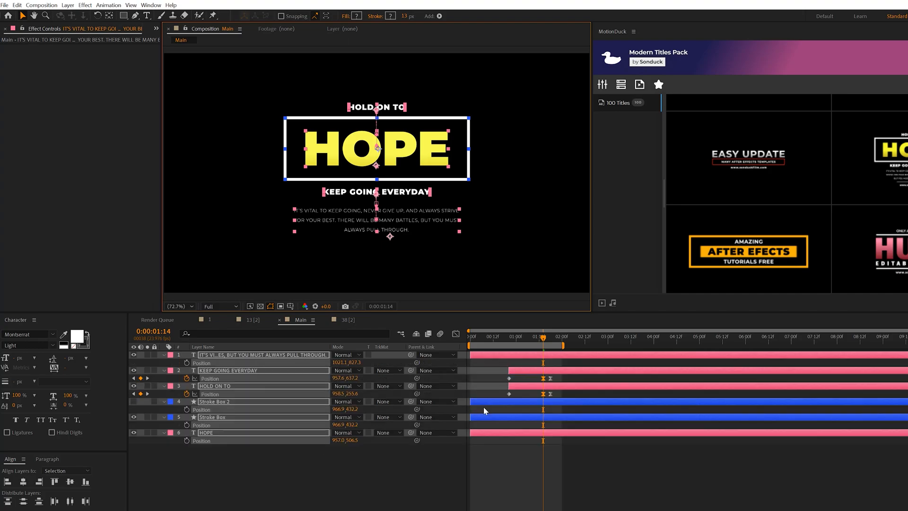
pyautogui.moveTo(485, 411)
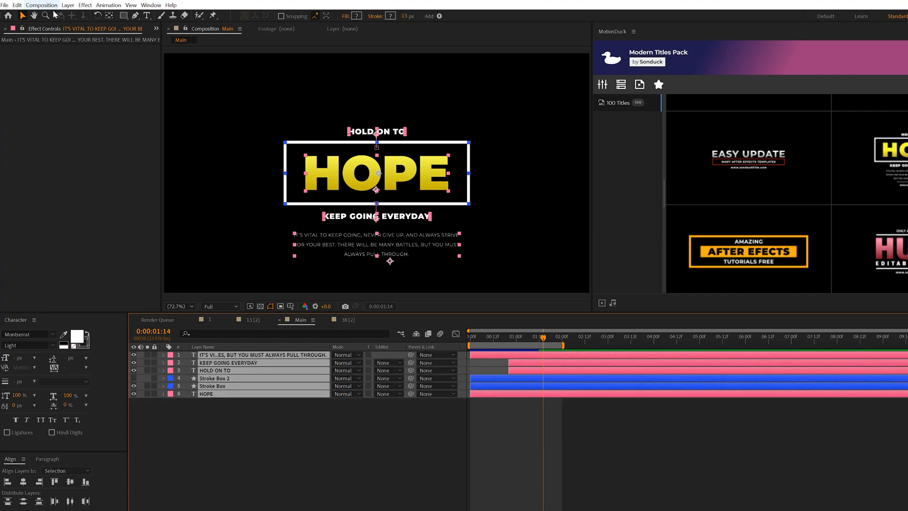
# - Use a temporary Null Object parenting all layers to move the title stack higher
pyautogui.click(67, 5)
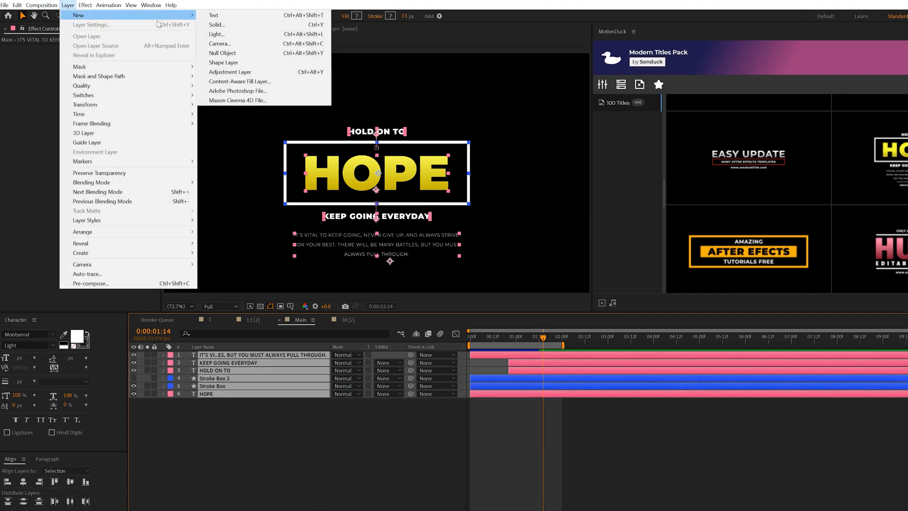
pyautogui.click(222, 53)
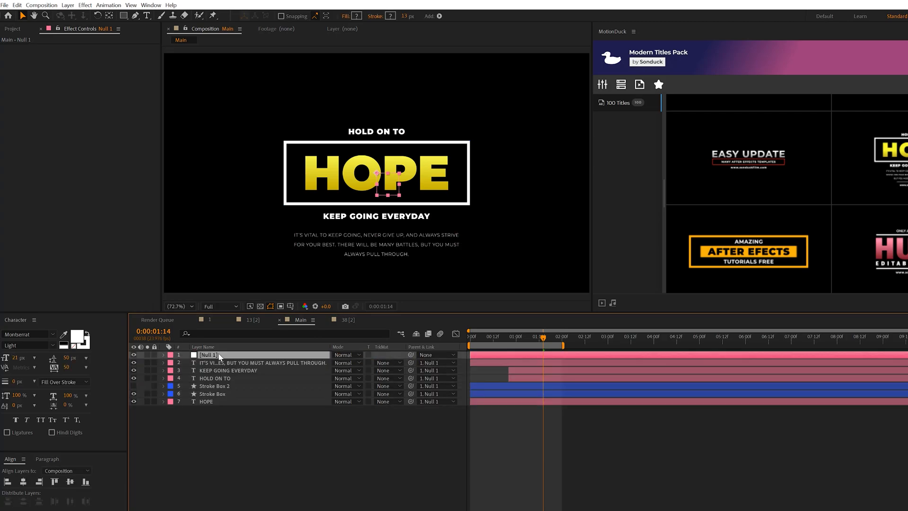
pyautogui.click(163, 354)
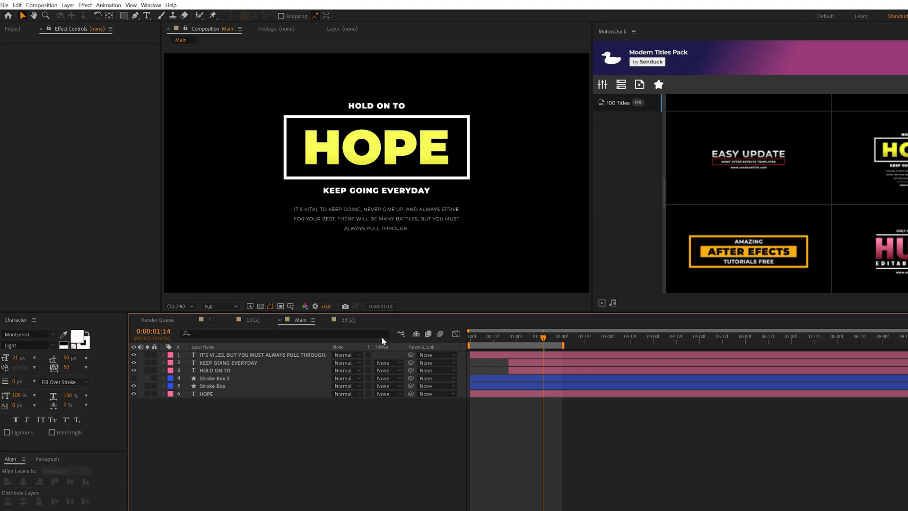
pyautogui.click(260, 354)
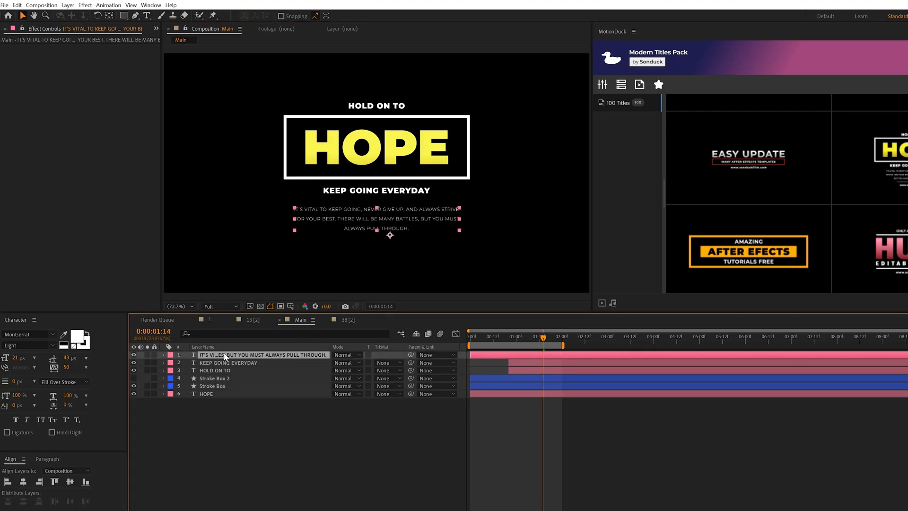
# - Add a text animator with Position and 0% Opacity to the paragraph
pyautogui.click(175, 306)
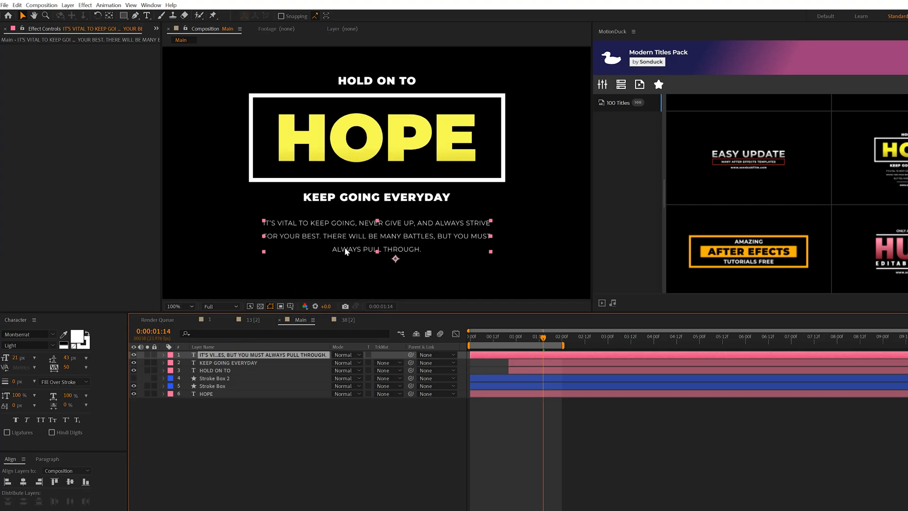
pyautogui.click(400, 355)
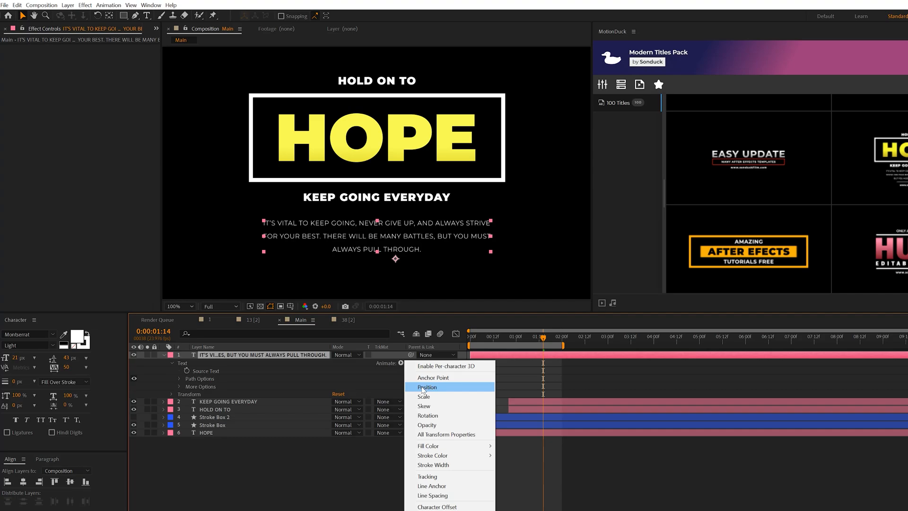
pyautogui.click(428, 388)
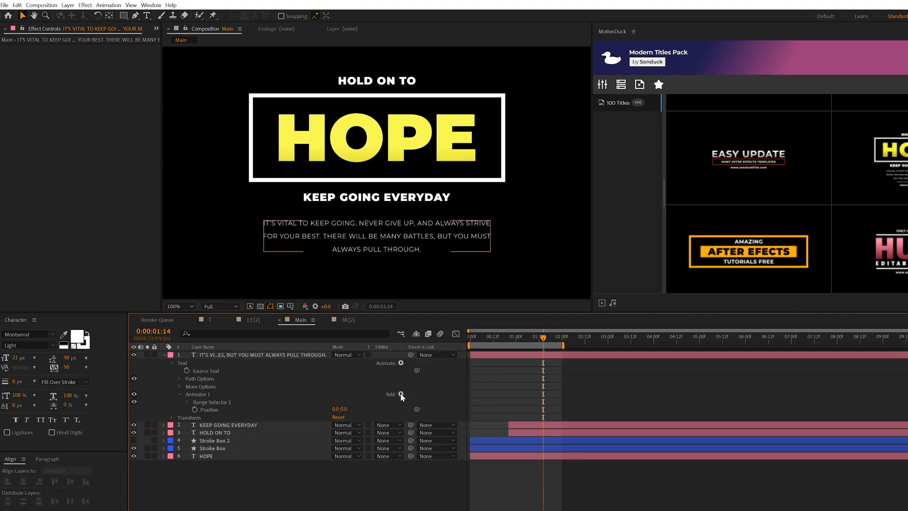
pyautogui.click(401, 395)
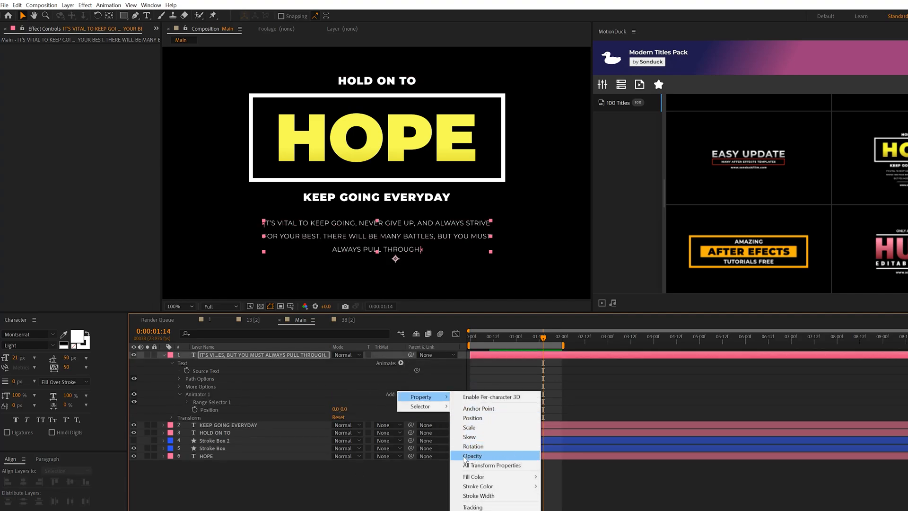
pyautogui.click(472, 456)
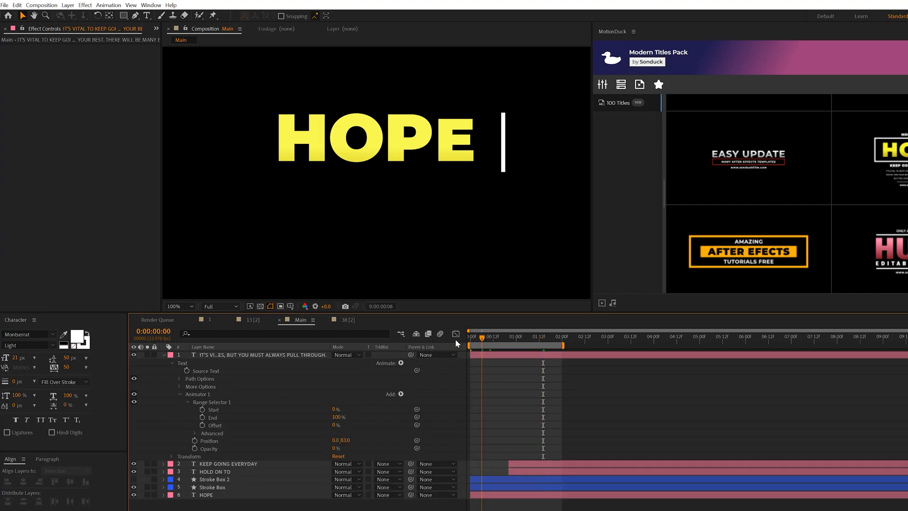
# - Keyframe the animator's Range Start and change the Advanced Based On setting
pyautogui.click(492, 337)
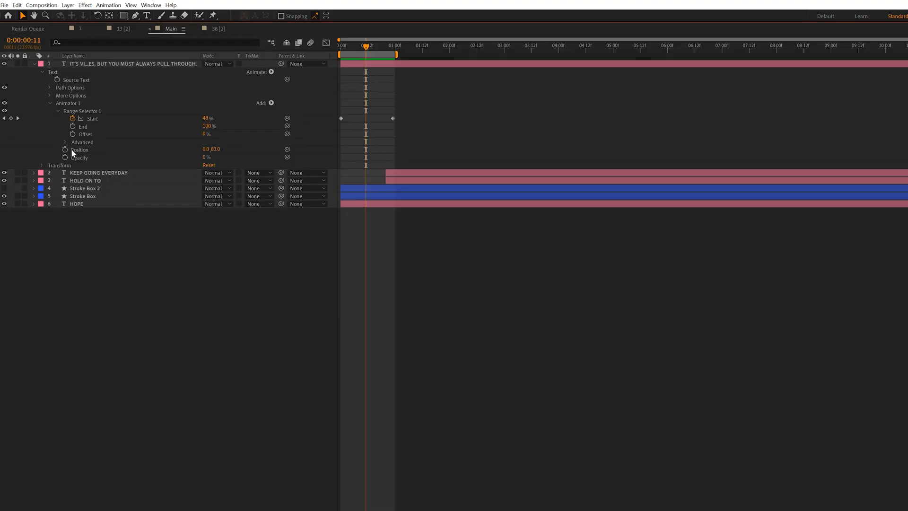
pyautogui.click(237, 157)
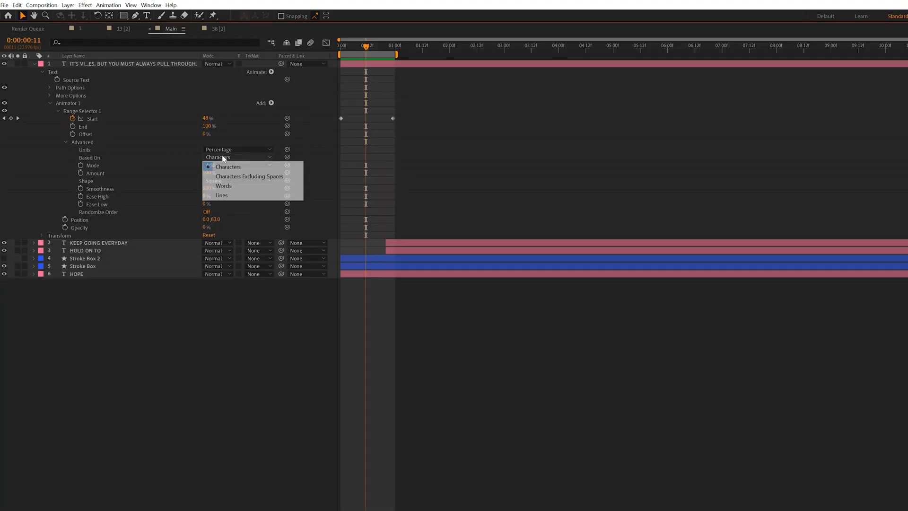
pyautogui.click(223, 186)
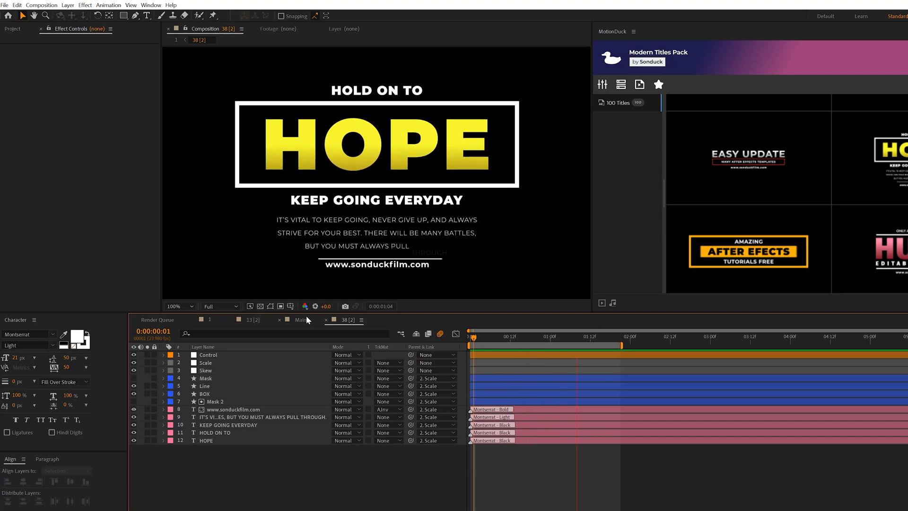
pyautogui.click(300, 319)
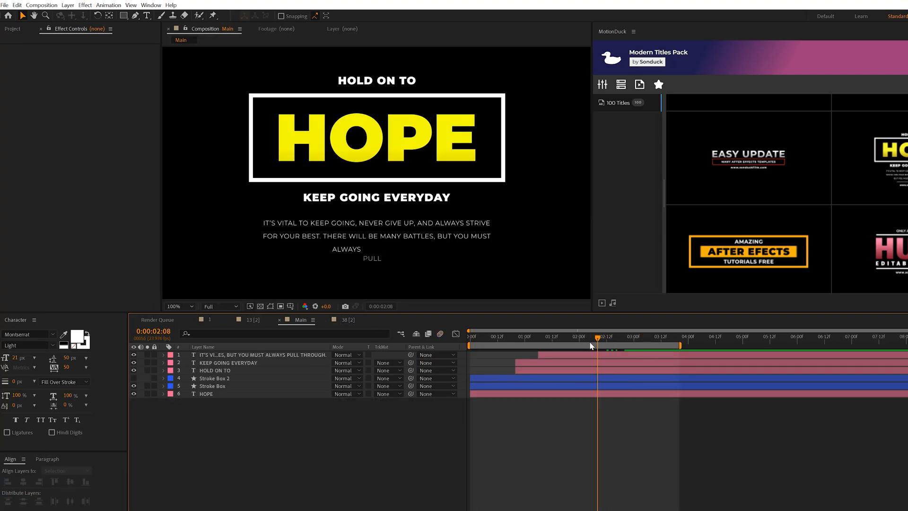
pyautogui.click(649, 336)
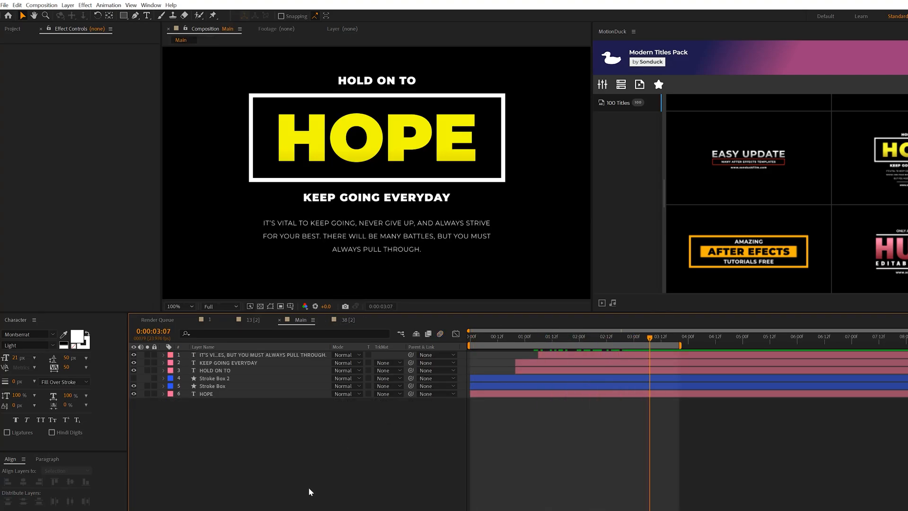
pyautogui.click(159, 16)
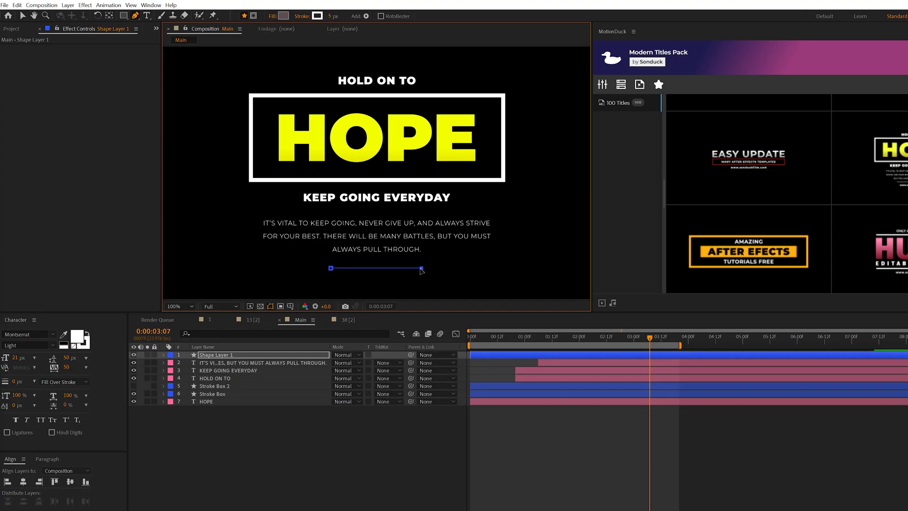
# - Draw the Line under the paragraph with Trim Paths growing from 50%, starting after the text
pyautogui.click(264, 351)
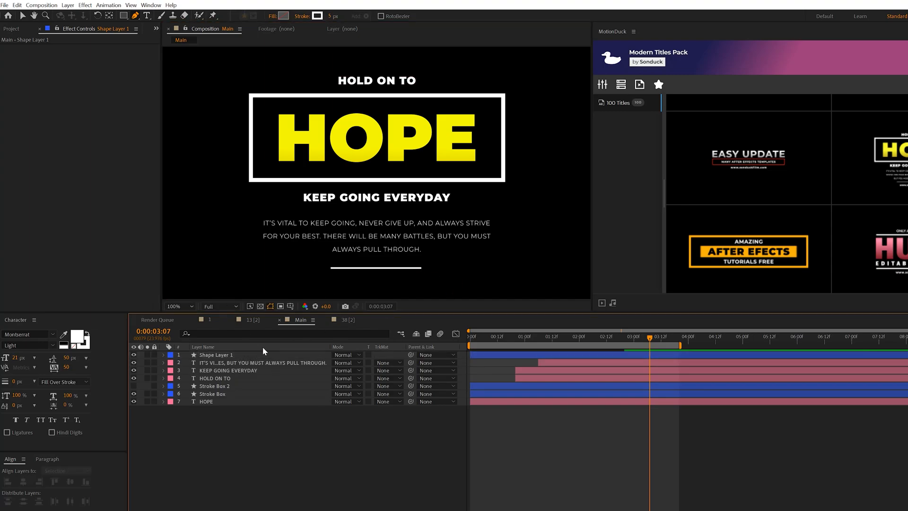
pyautogui.click(217, 354)
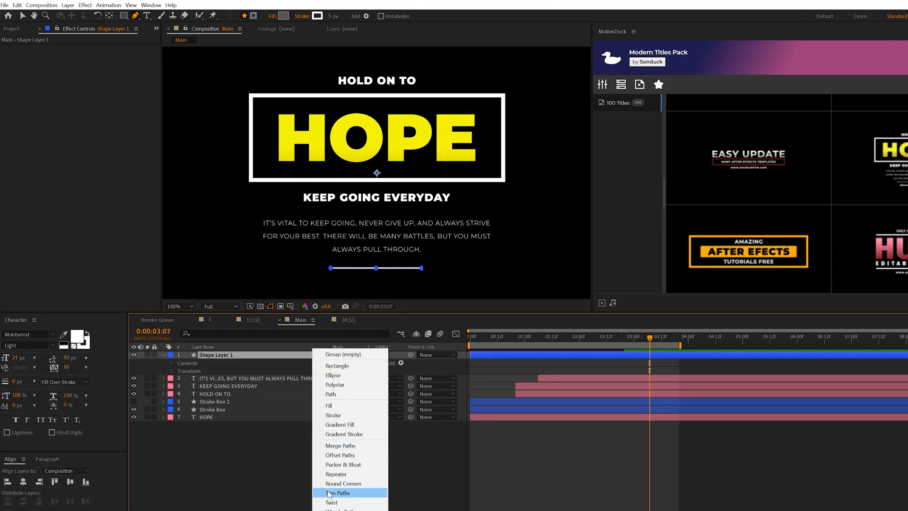
pyautogui.click(338, 493)
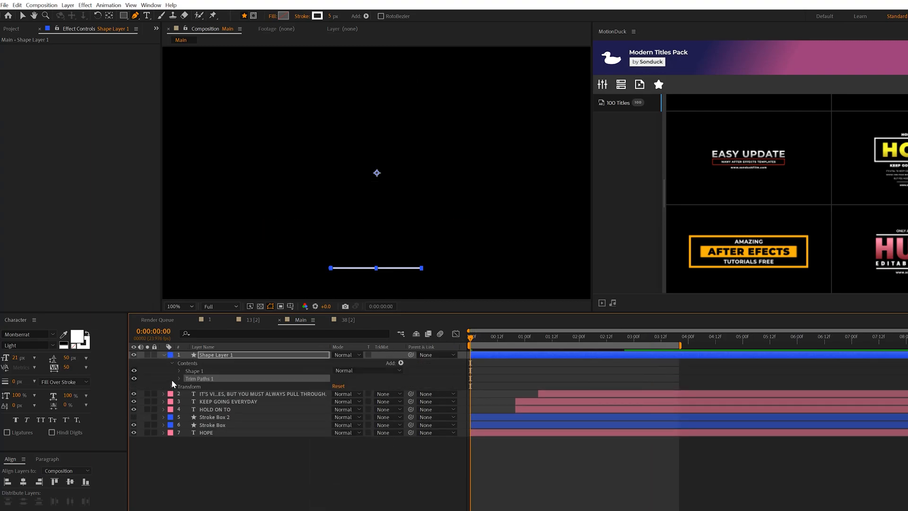
pyautogui.click(178, 379)
pyautogui.write('50')
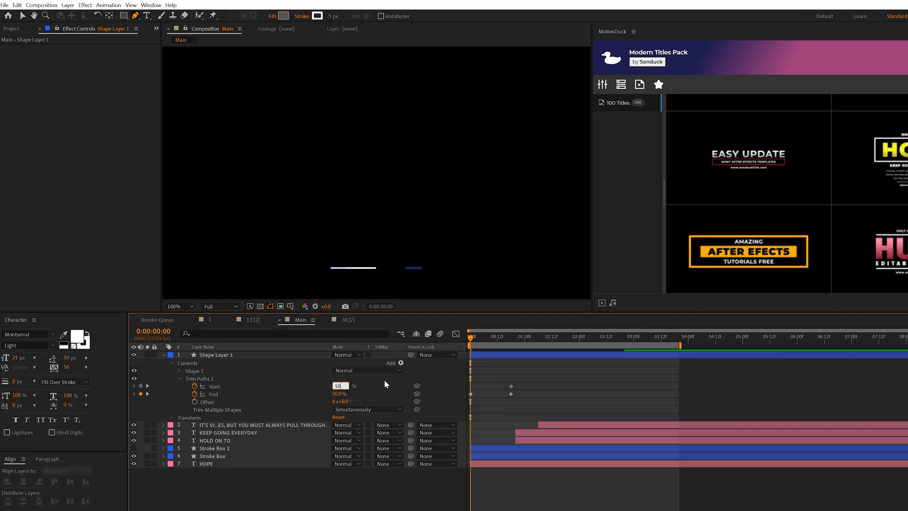
pyautogui.click(216, 355)
pyautogui.write('Line')
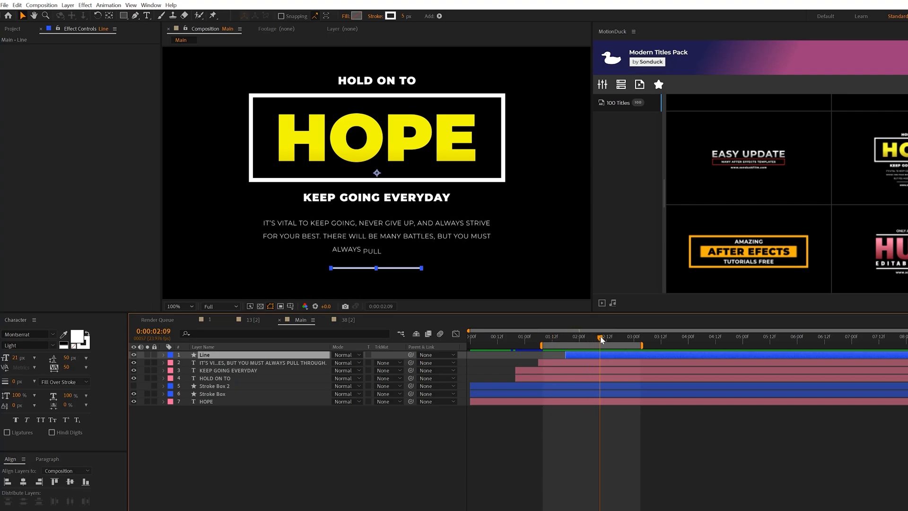
pyautogui.click(227, 370)
pyautogui.write('www.')
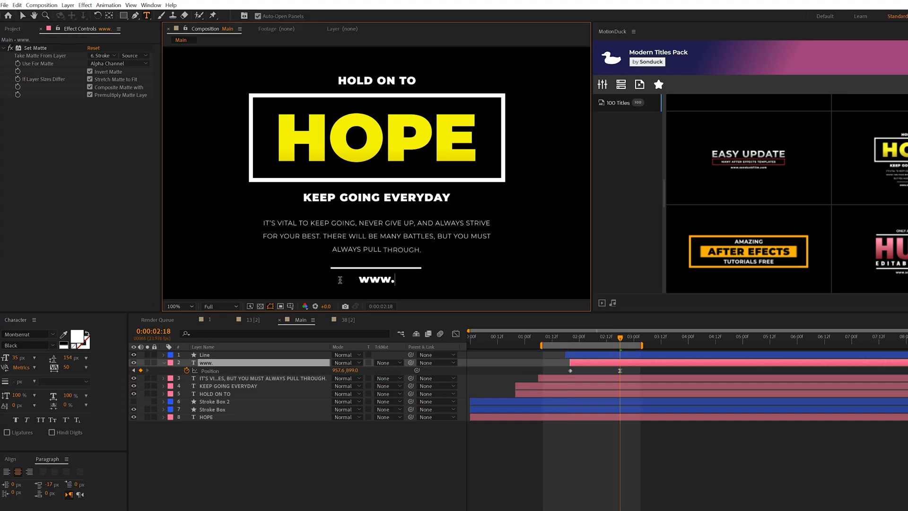
pyautogui.write('sonduckfilm.com')
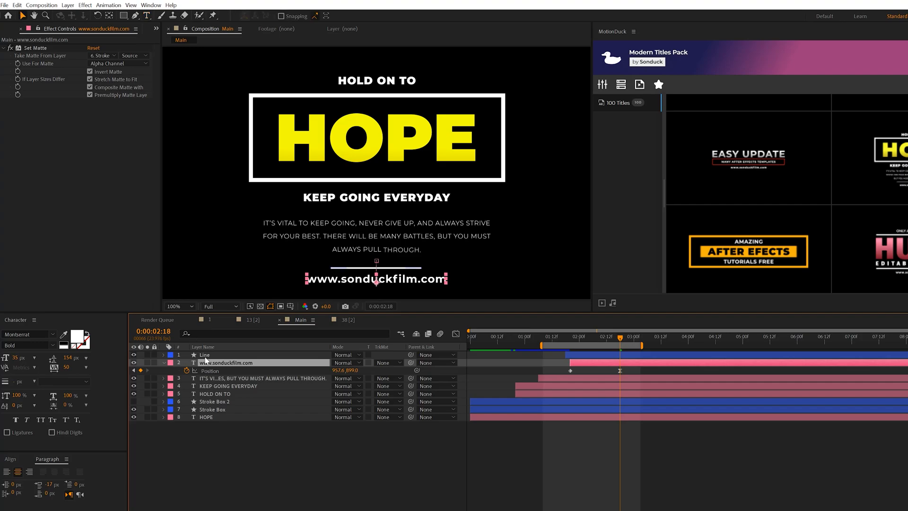
pyautogui.click(28, 346)
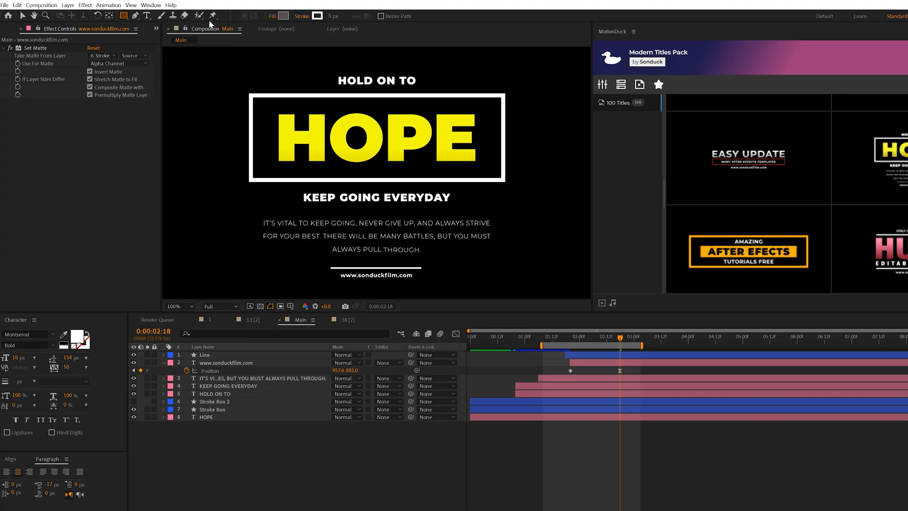
# - Draw a black rectangle above the URL layer and make it the URL's Alpha Inverted Matte
pyautogui.click(302, 16)
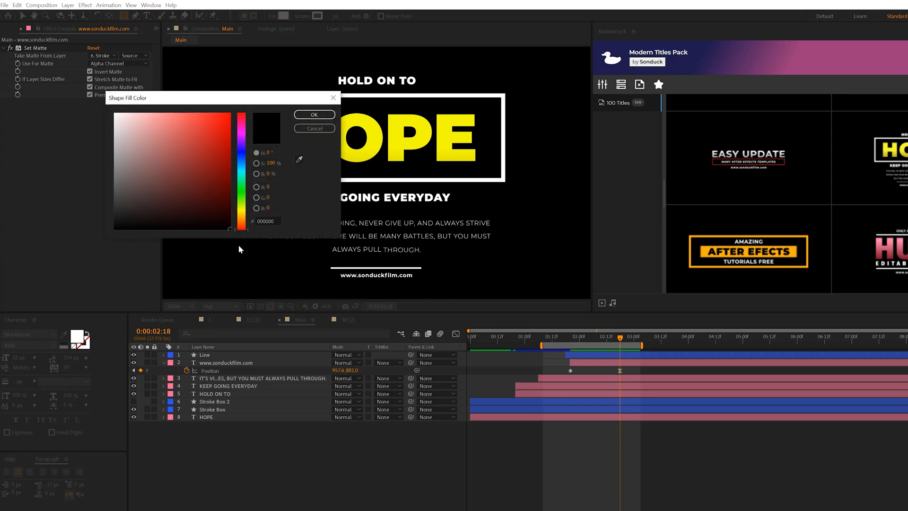
pyautogui.click(314, 114)
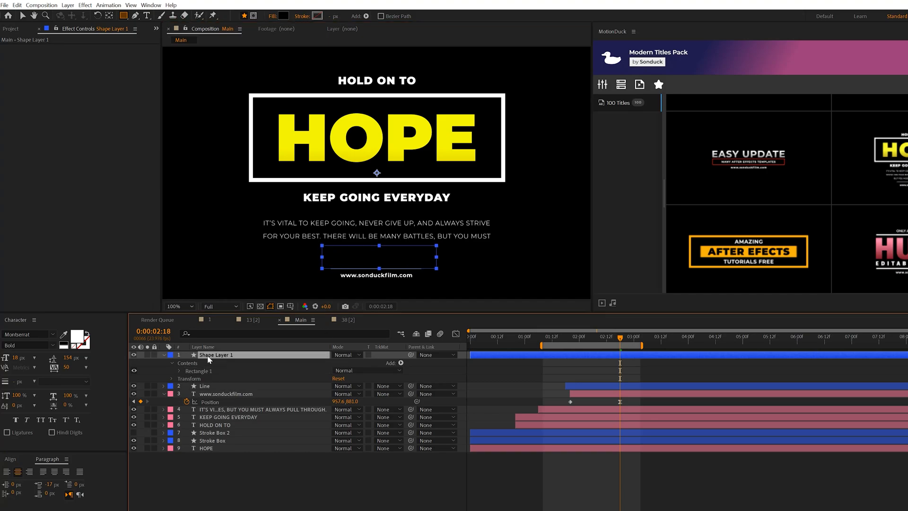
pyautogui.click(226, 394)
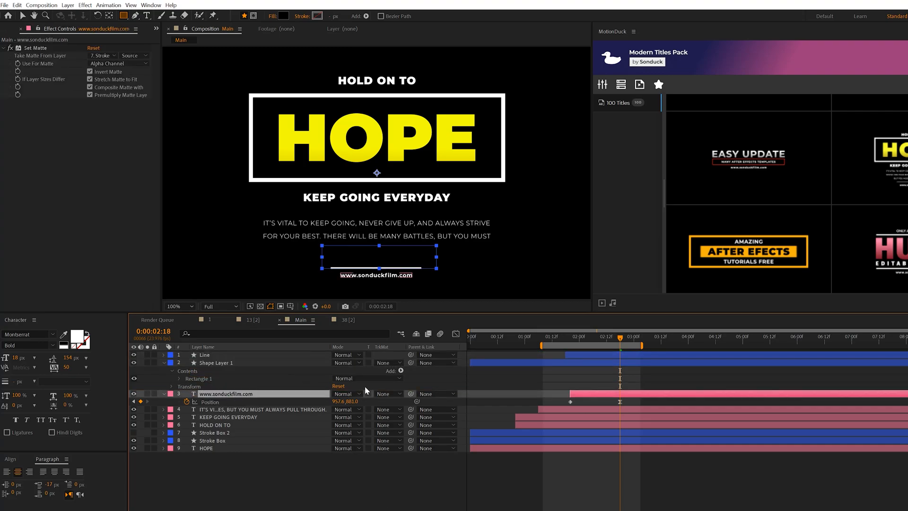
pyautogui.click(387, 393)
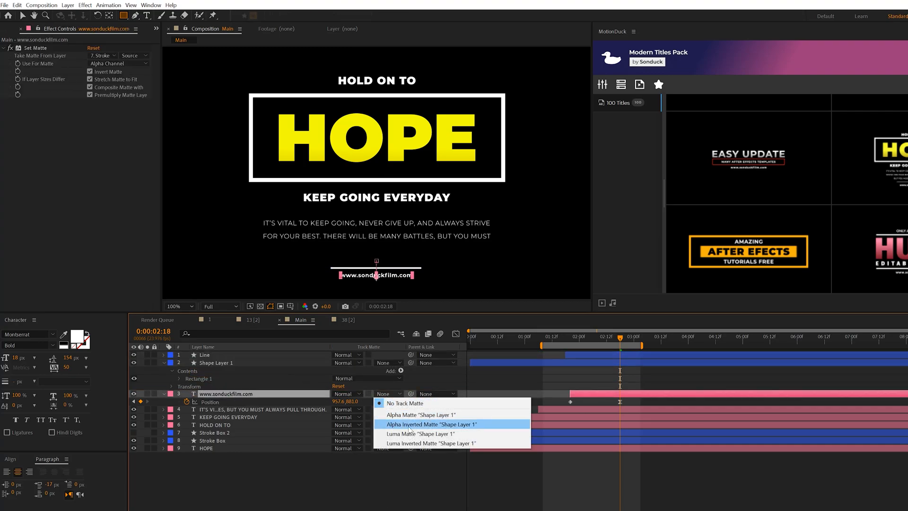
pyautogui.click(431, 424)
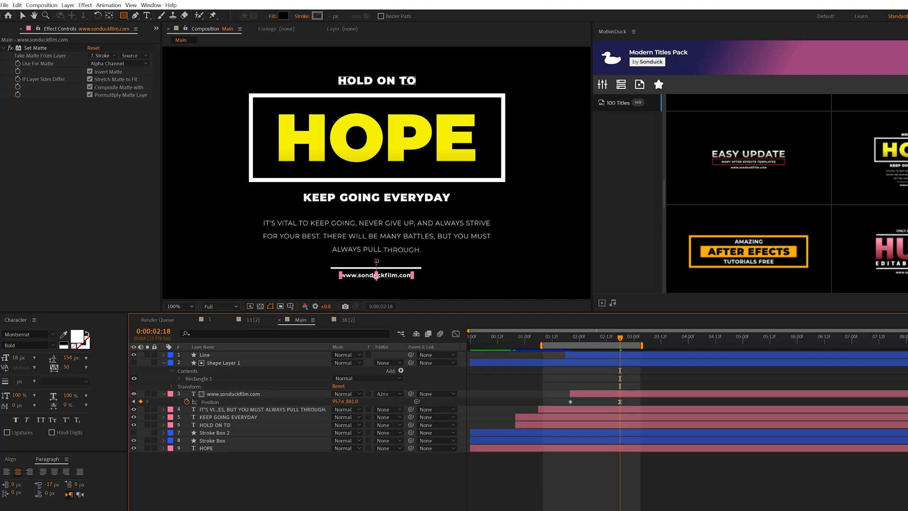